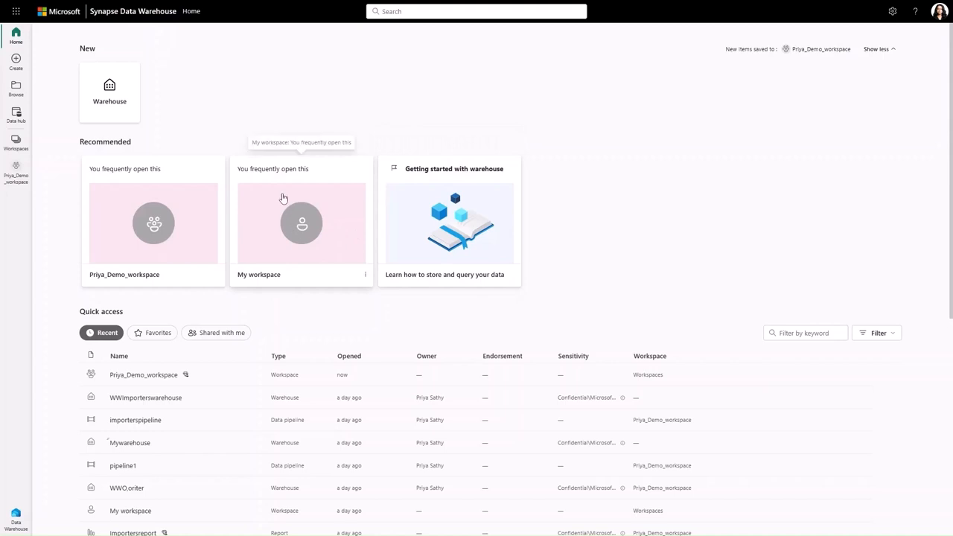
pyautogui.moveTo(127, 104)
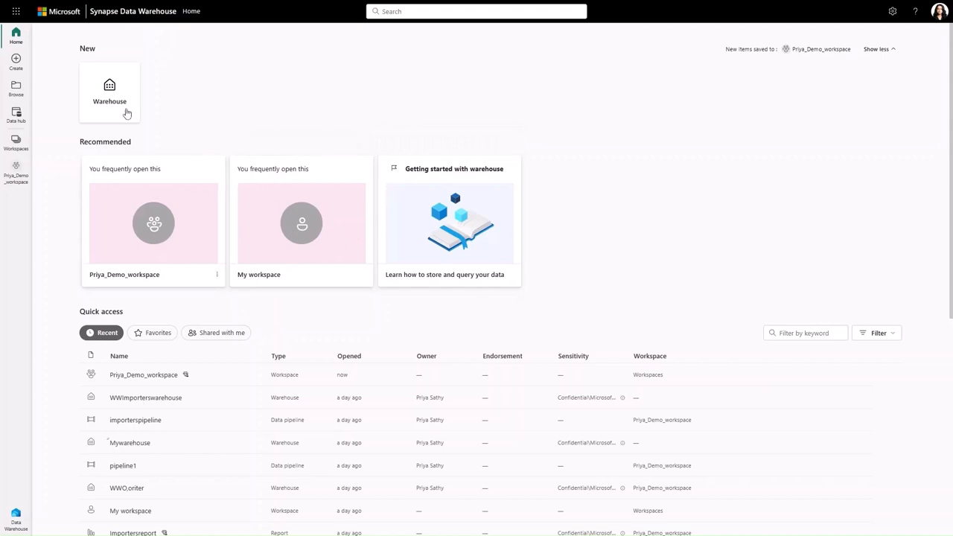
# Begin a new warehouse named 'Wimport' with a sensitivity label, then switch to the WWO.oriter warehouse
pyautogui.click(109, 92)
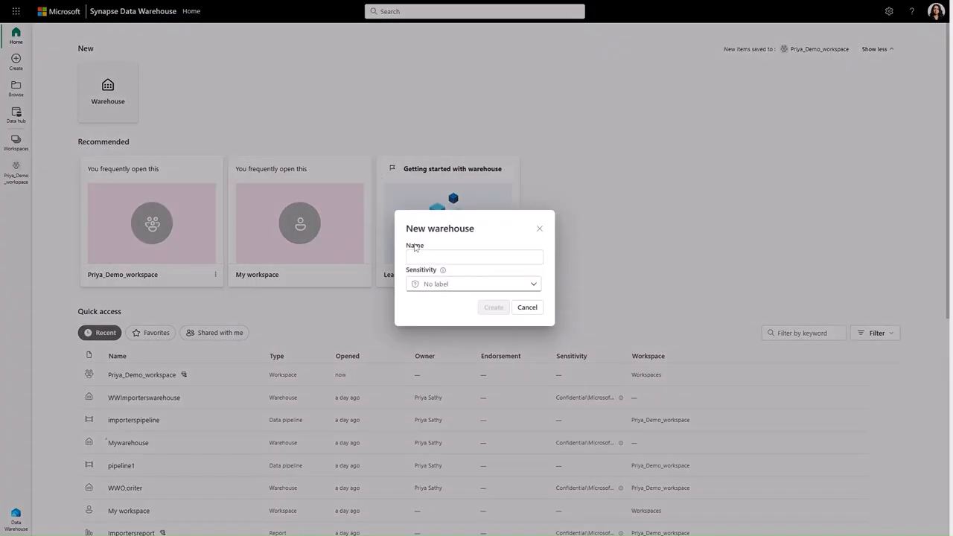
pyautogui.write('W')
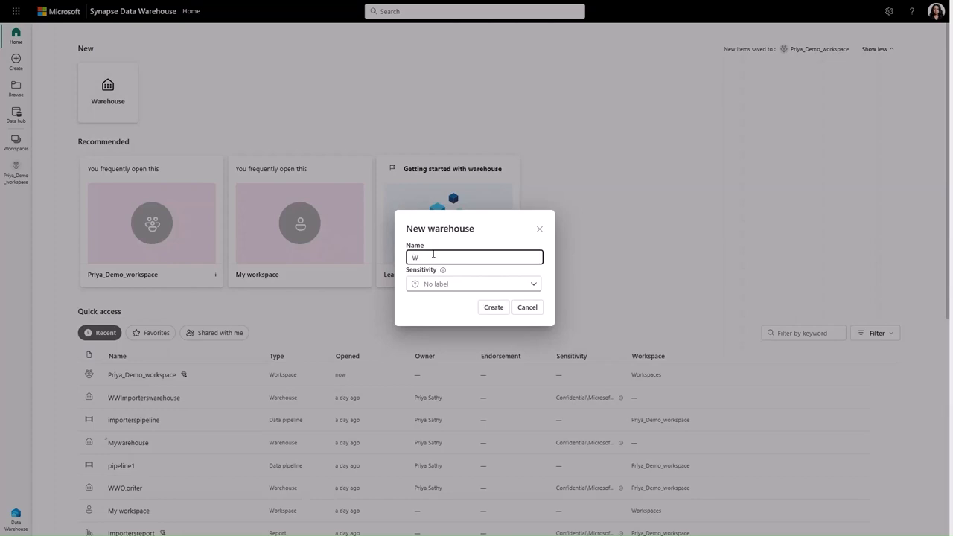
pyautogui.write('Wimporters')
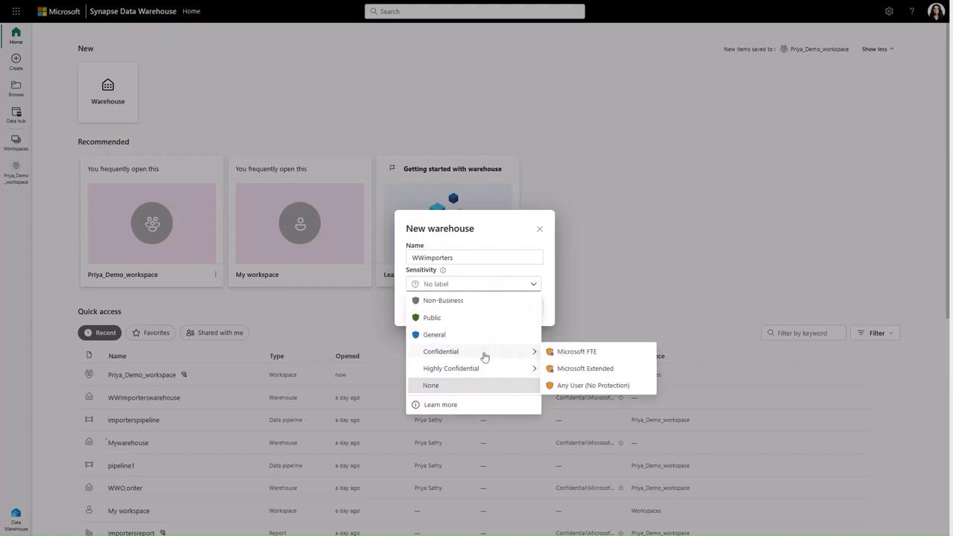
pyautogui.click(577, 351)
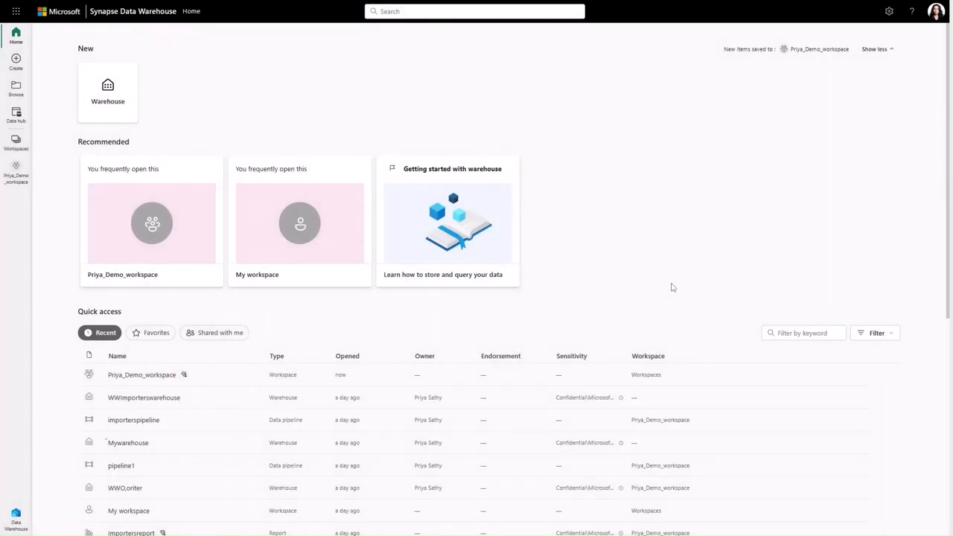
pyautogui.click(124, 487)
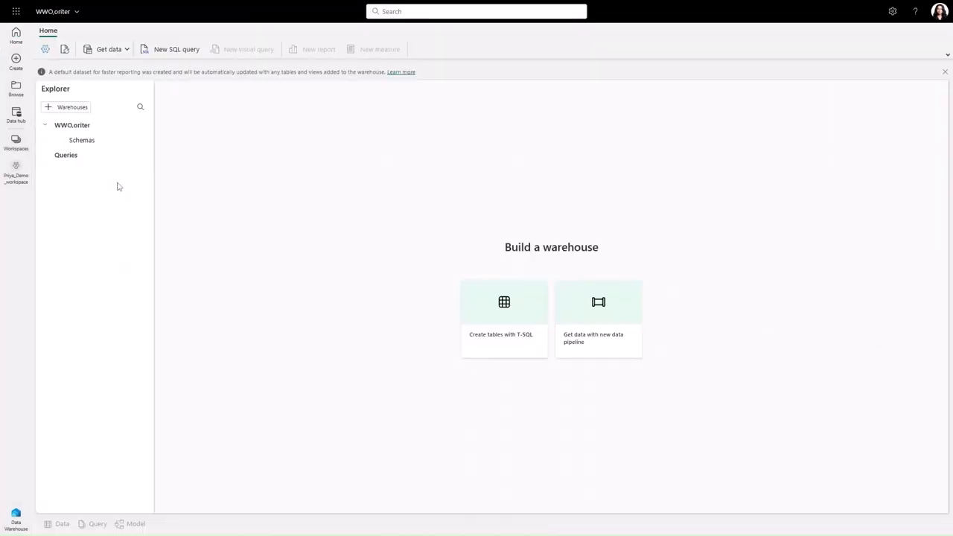
pyautogui.moveTo(496, 334)
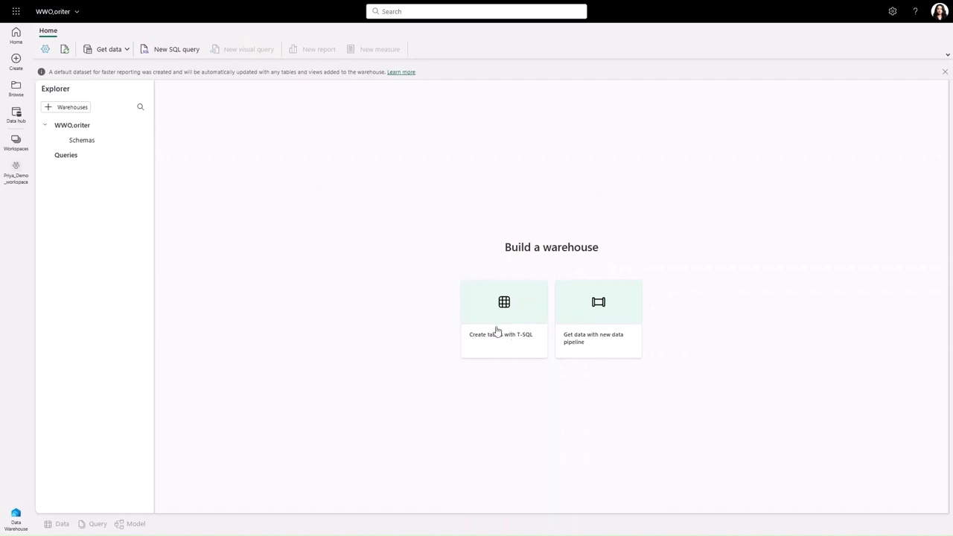
pyautogui.moveTo(622, 337)
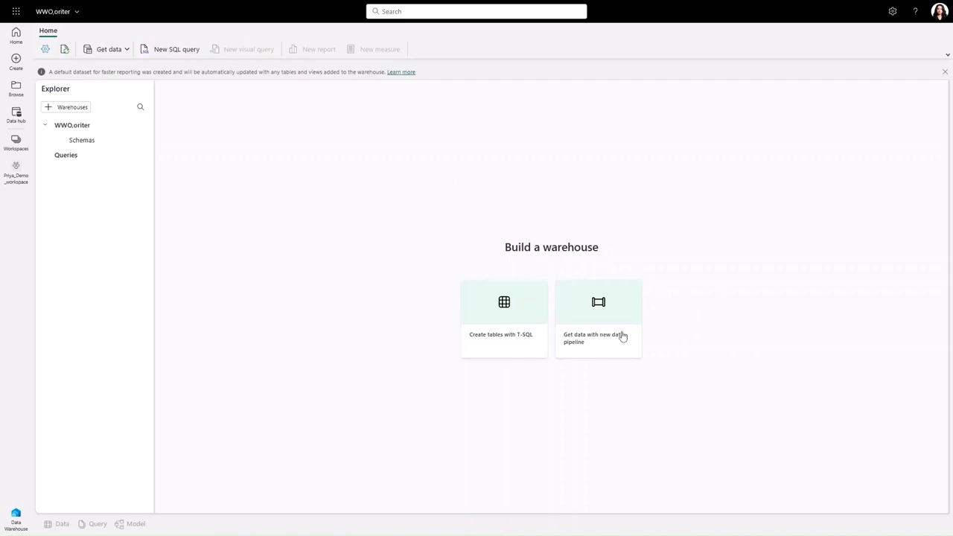
# Create a new data pipeline named pipeline1 to load data into WWO.oriter
pyautogui.click(598, 318)
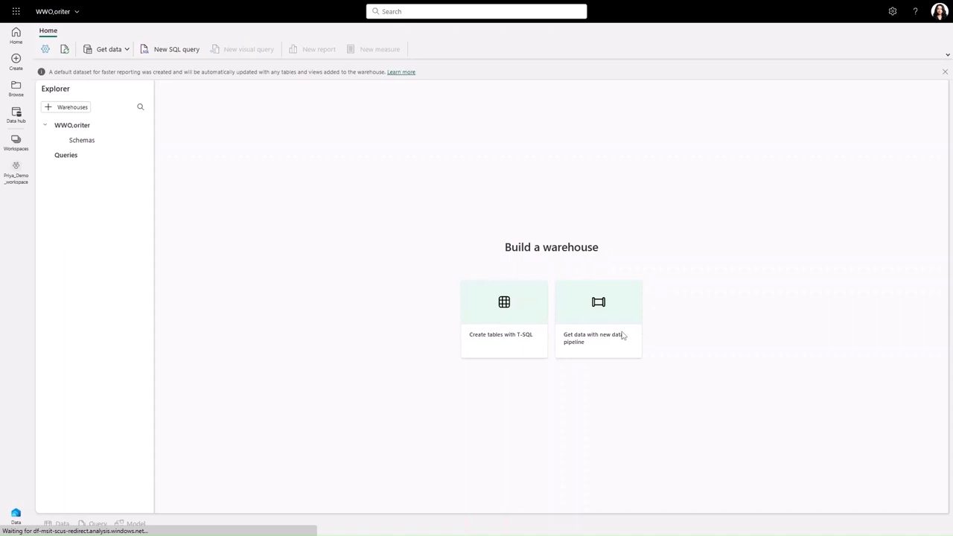
pyautogui.click(597, 319)
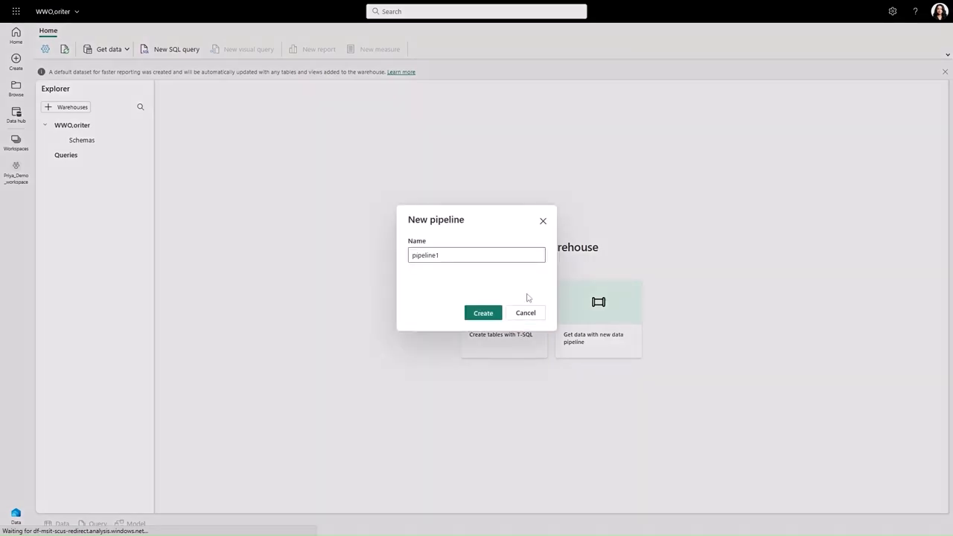
pyautogui.click(482, 313)
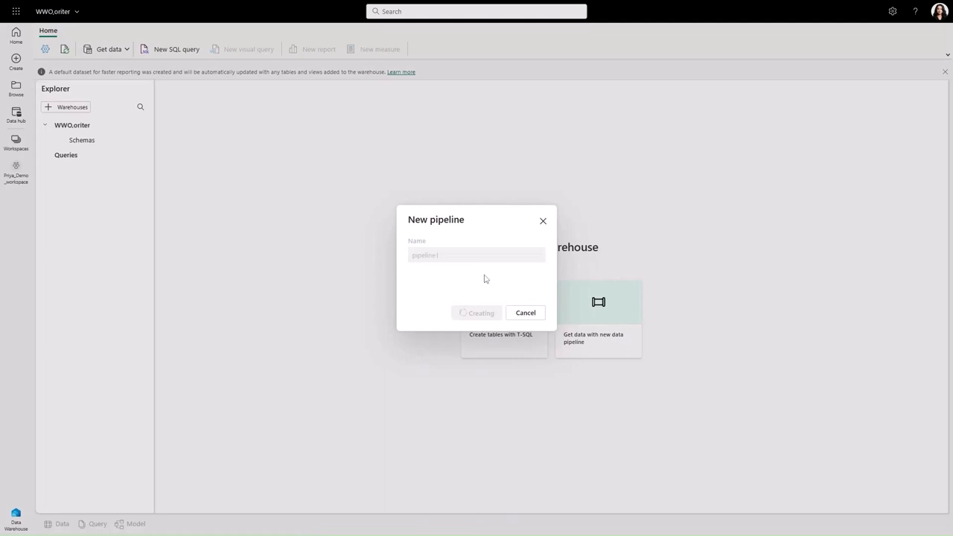
pyautogui.click(476, 312)
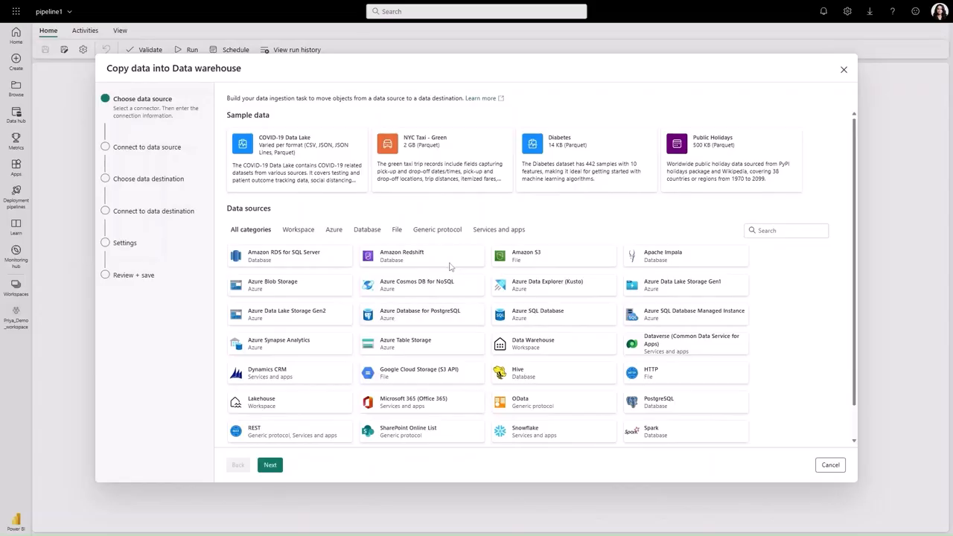
# Use Azure SQL Database via the existing connection and check Customers, Employees, fact_sale, Orders and Products
pyautogui.scroll(-3)
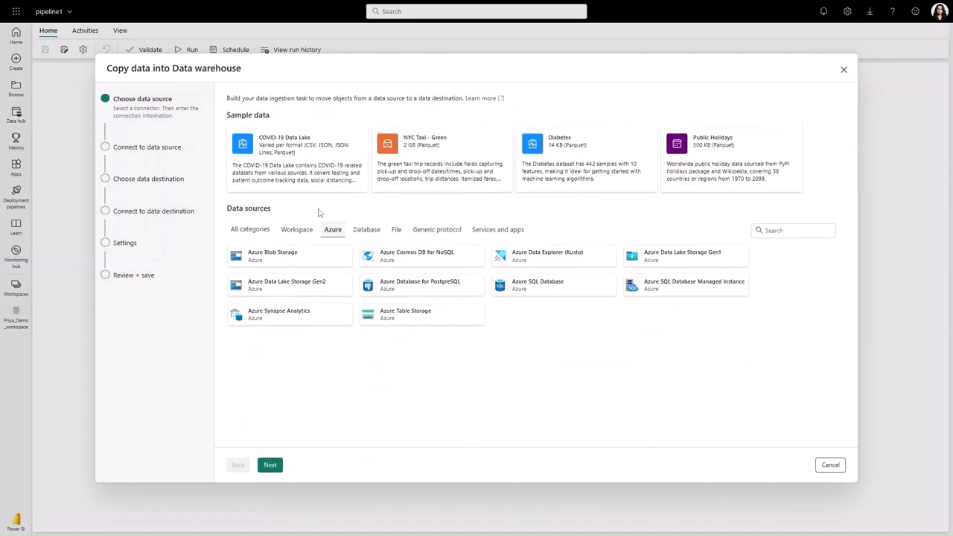
pyautogui.moveTo(551, 284)
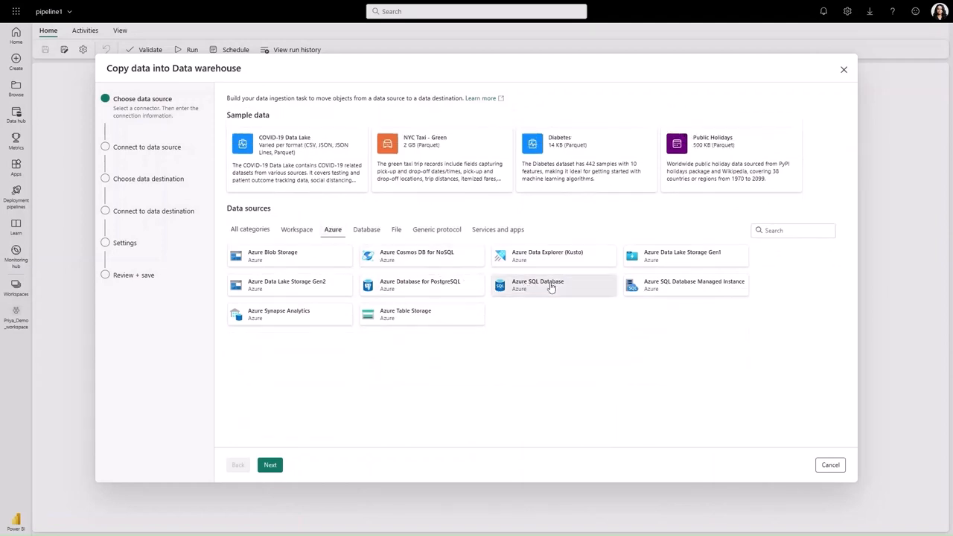
pyautogui.click(550, 284)
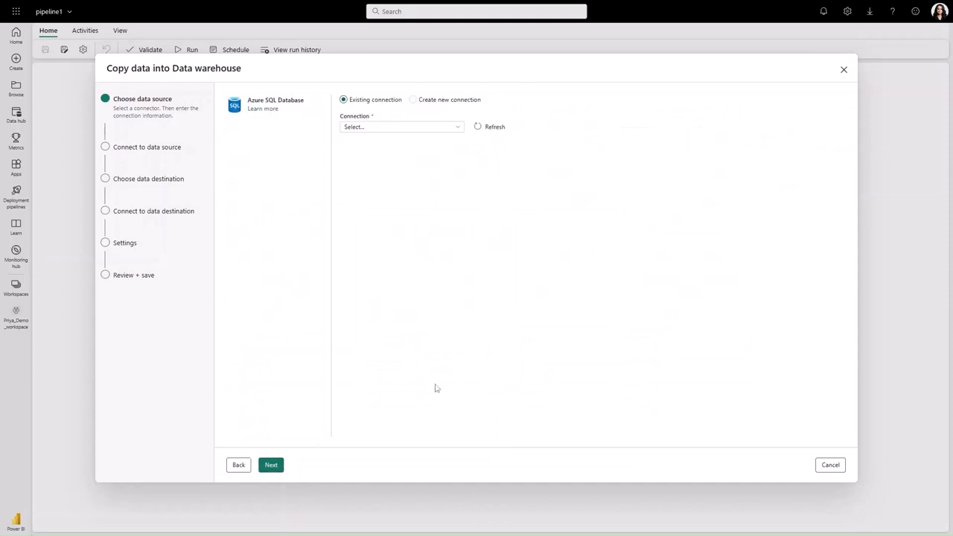
pyautogui.click(400, 126)
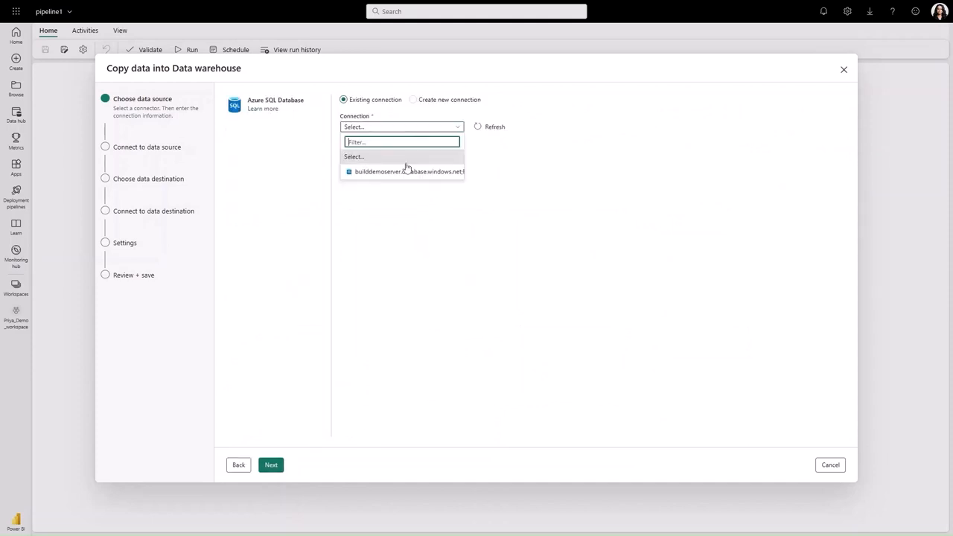
pyautogui.click(408, 172)
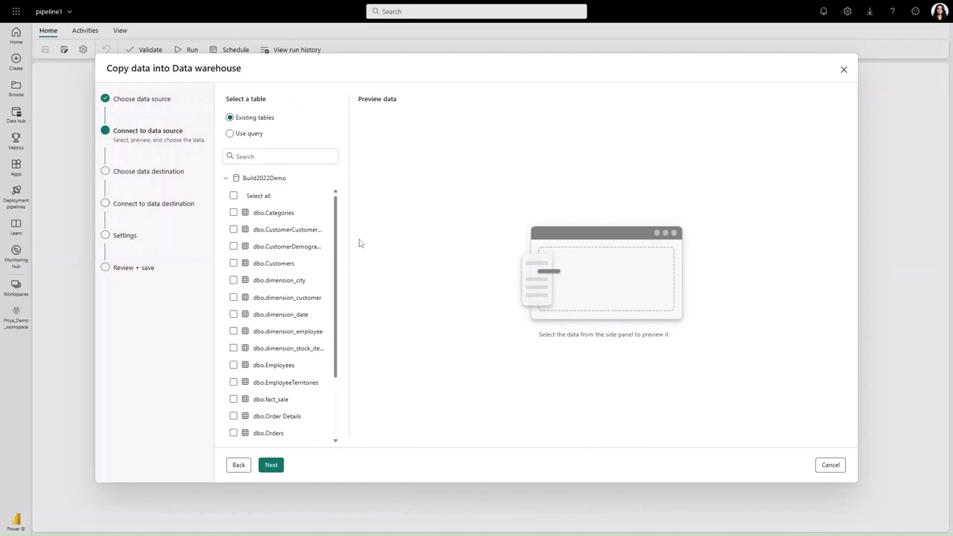
pyautogui.click(233, 364)
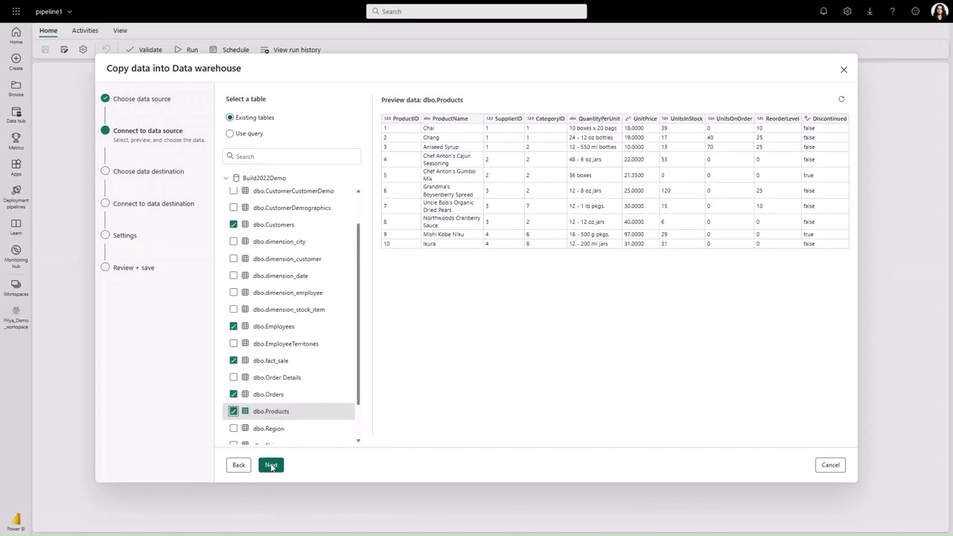
# Keep WWO.oriter as destination, review Employees and fact_sale column mappings, and confirm the copy summary
pyautogui.click(271, 464)
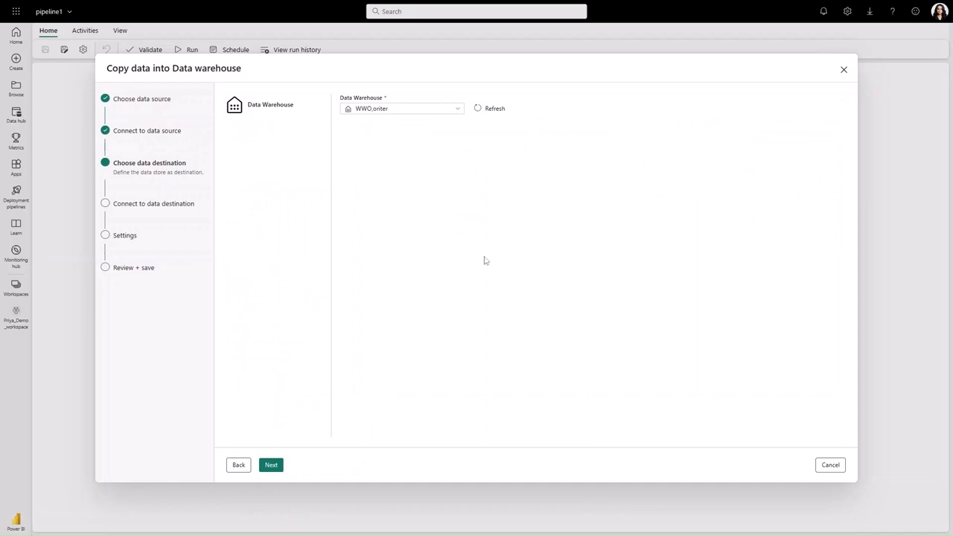
pyautogui.click(271, 464)
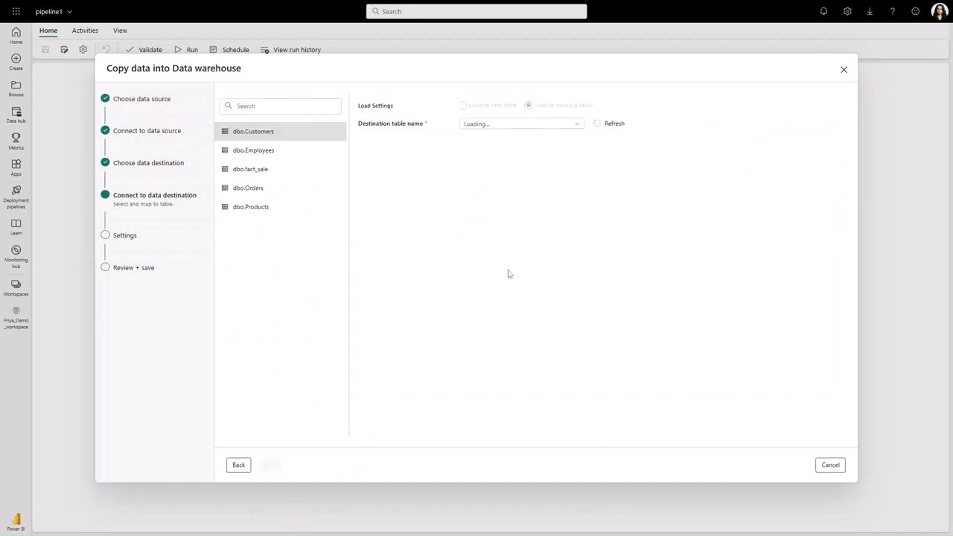
pyautogui.click(253, 150)
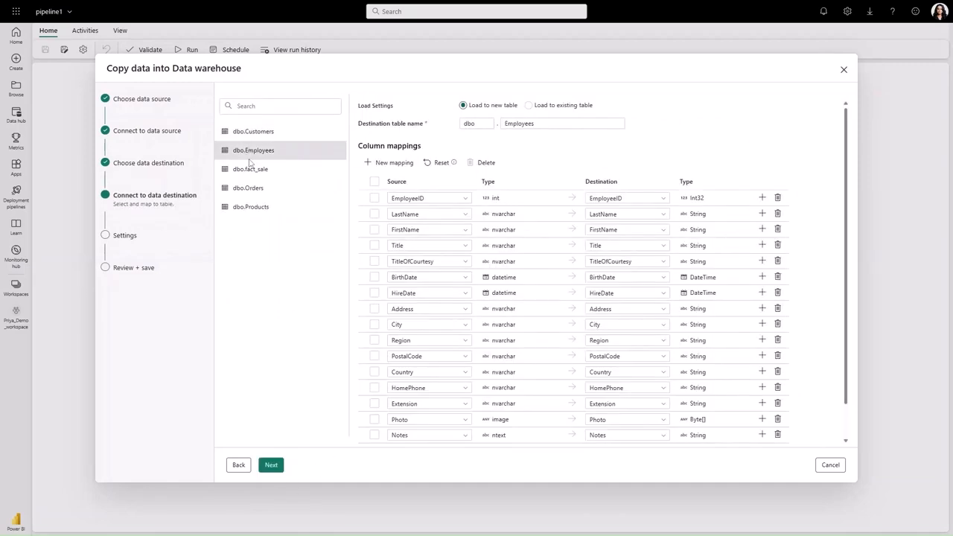
pyautogui.click(250, 169)
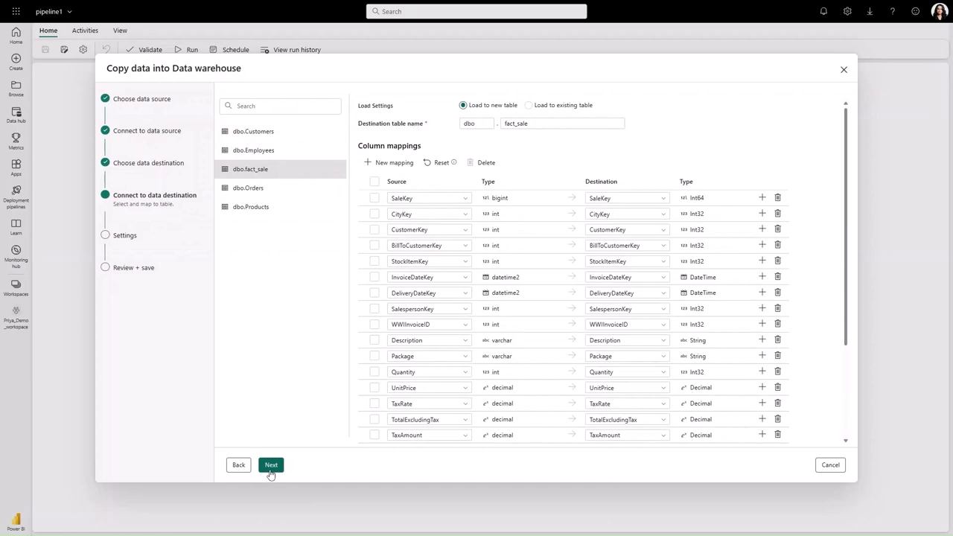
pyautogui.click(271, 464)
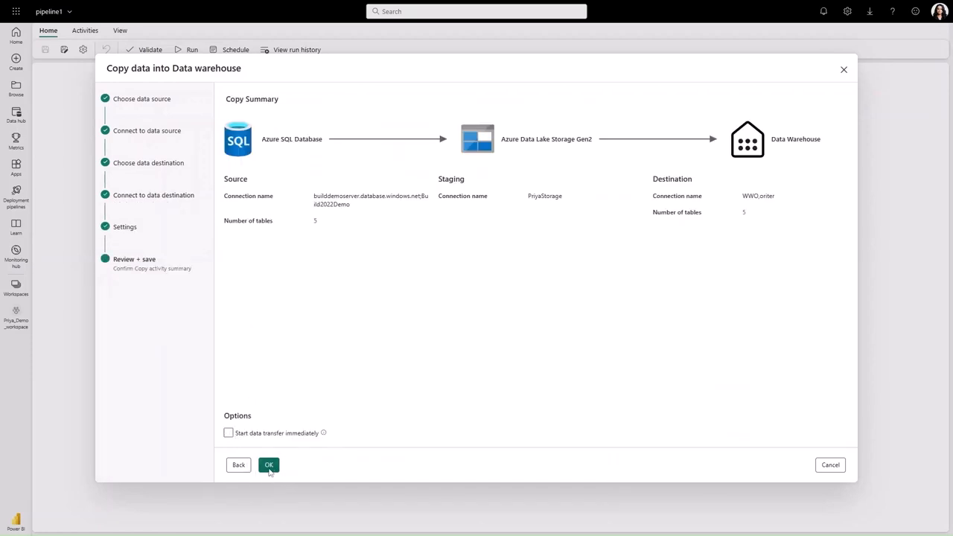
pyautogui.click(228, 432)
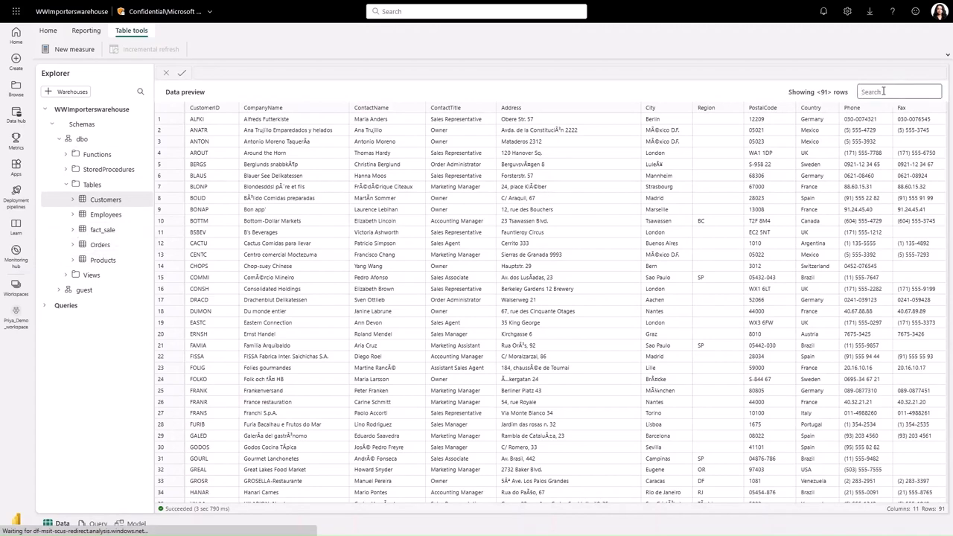
# Run a Select TOP 100 query on the Customers table from its context menu
pyautogui.write('ger')
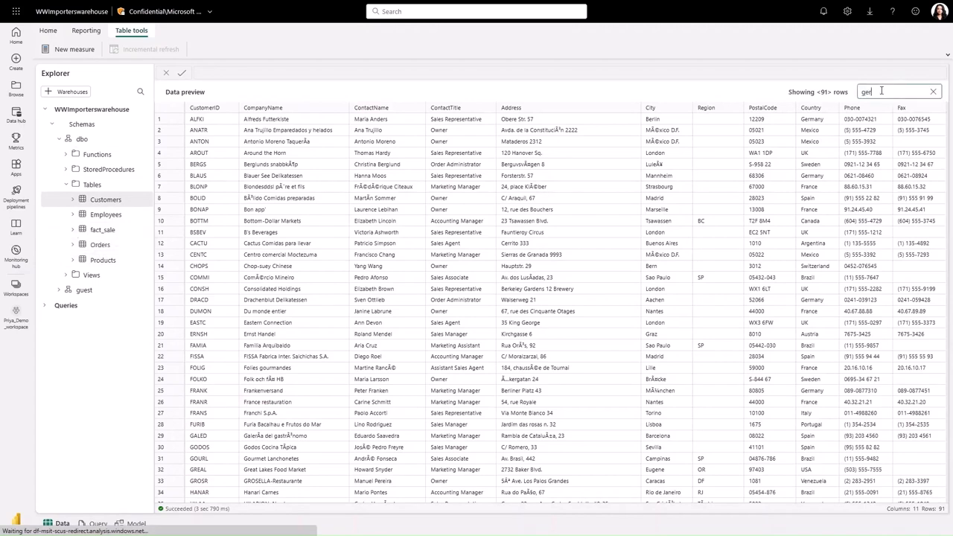
pyautogui.write('germany')
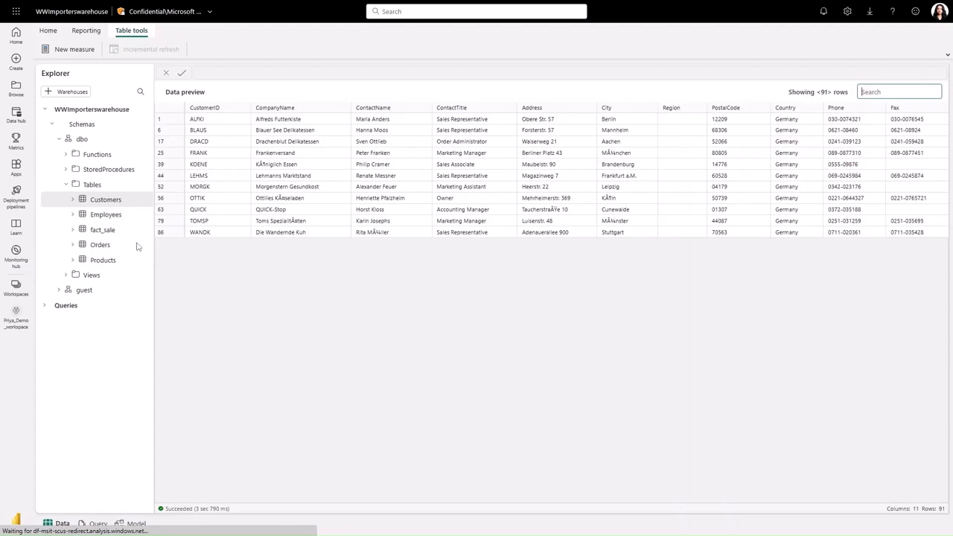
pyautogui.rightClick(106, 200)
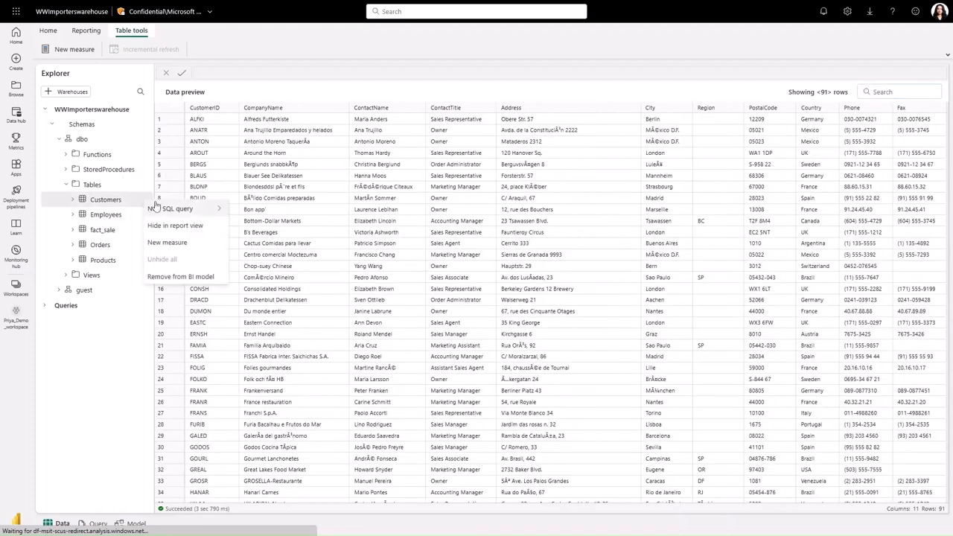
pyautogui.click(170, 208)
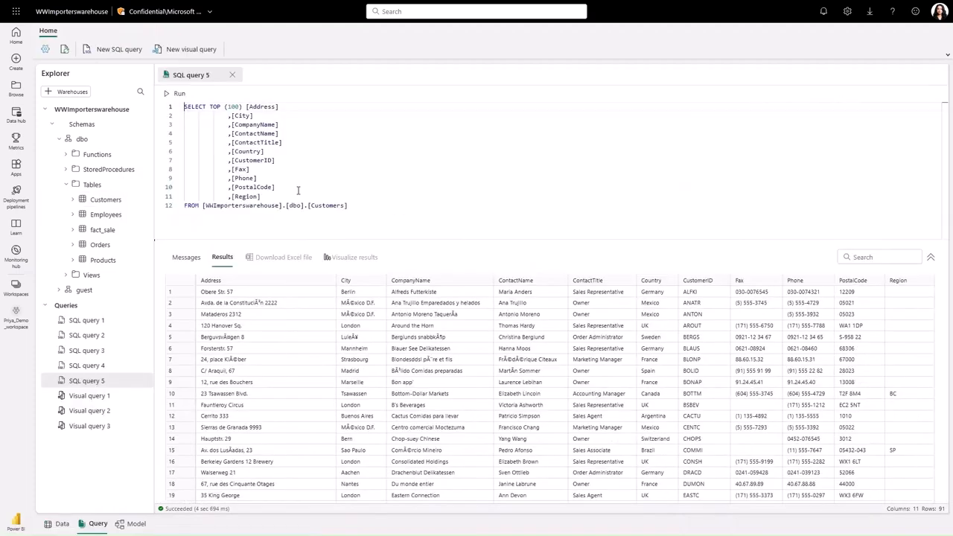
pyautogui.moveTo(319, 334)
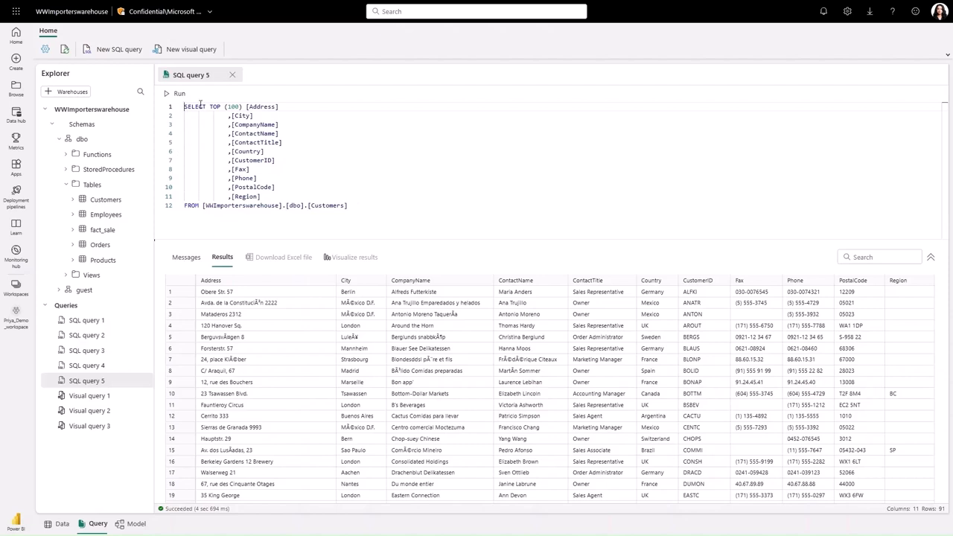
pyautogui.moveTo(195, 106)
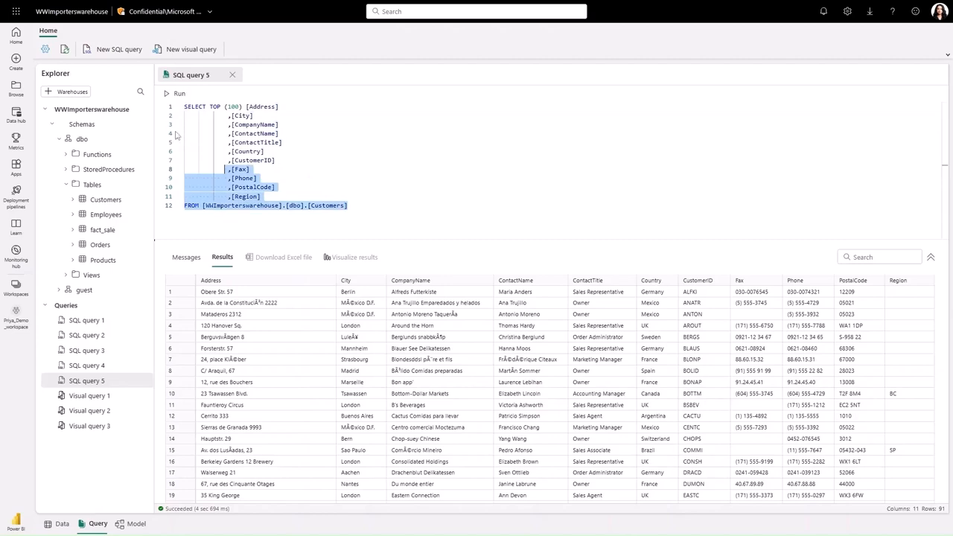
pyautogui.click(179, 93)
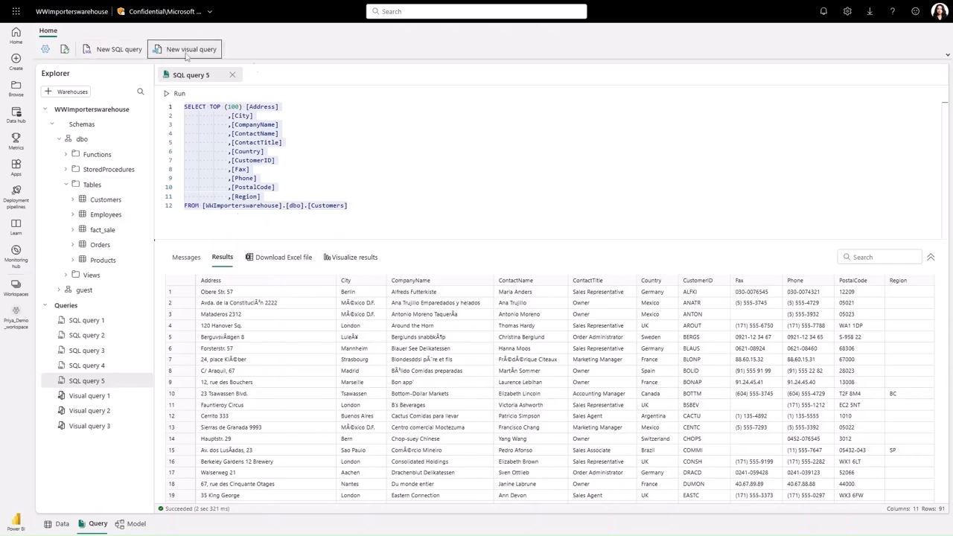
# In a new visual query, merge Customers with Orders as a new query and review its generated SQL
pyautogui.click(191, 49)
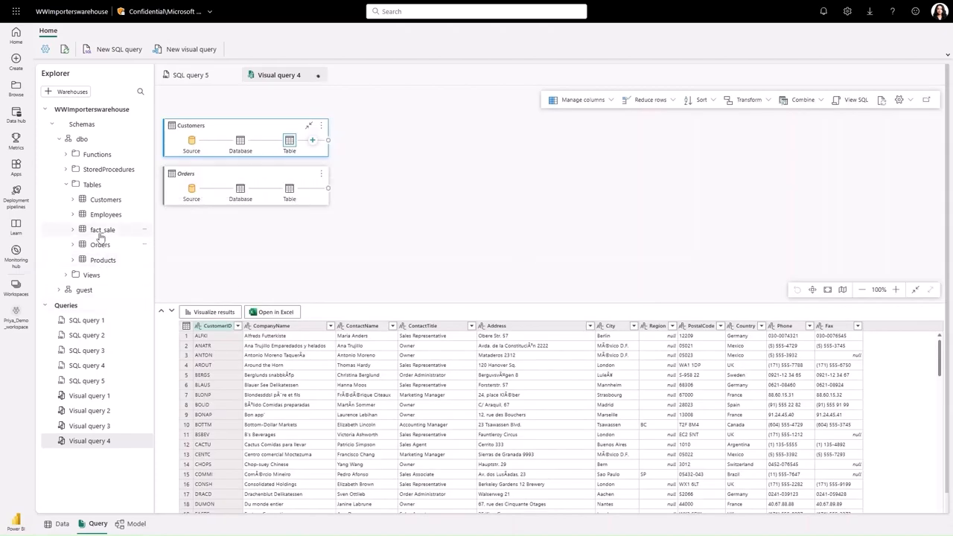
pyautogui.moveTo(103, 229)
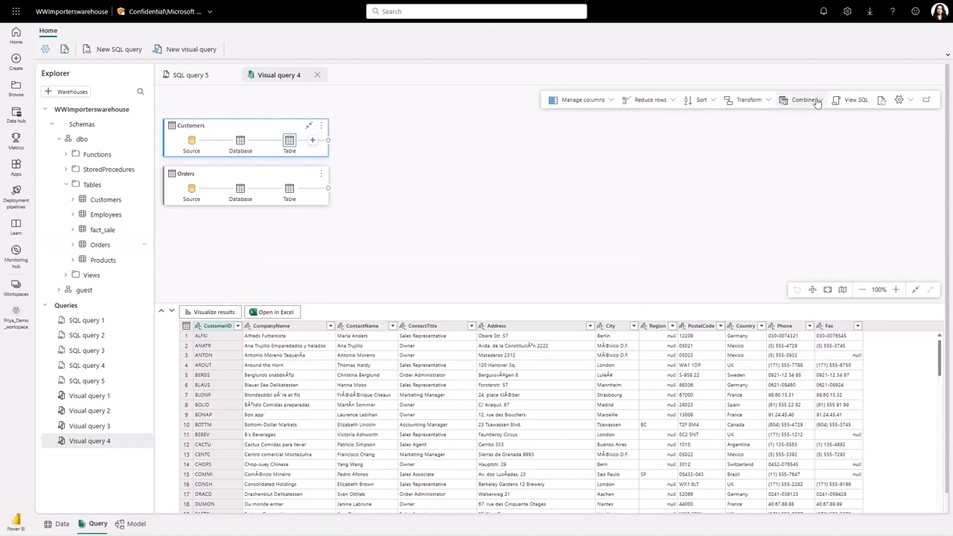
pyautogui.click(802, 99)
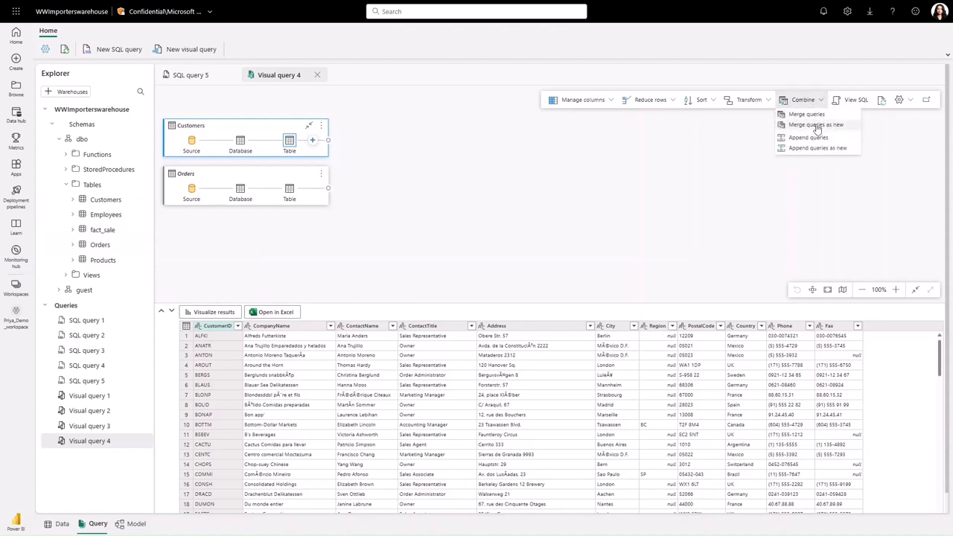
pyautogui.click(814, 125)
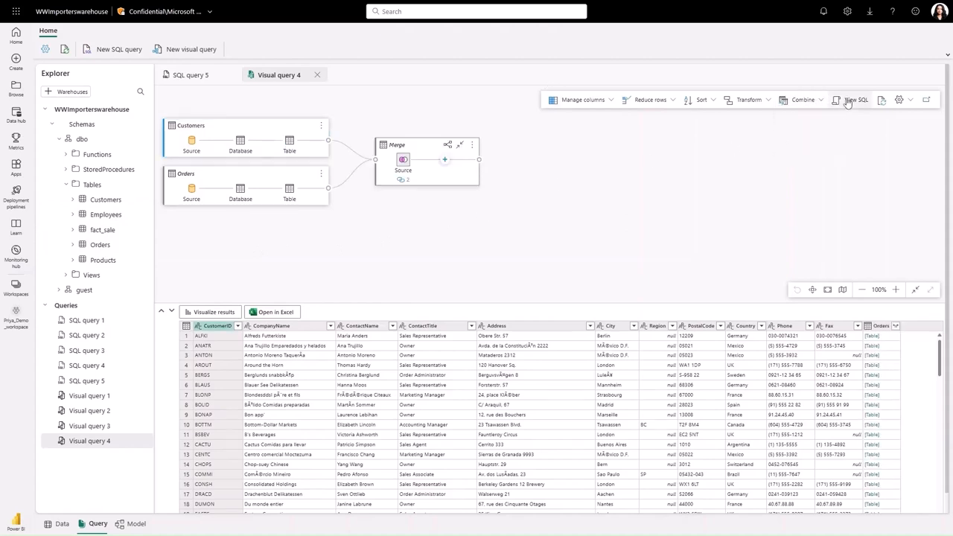
pyautogui.click(855, 99)
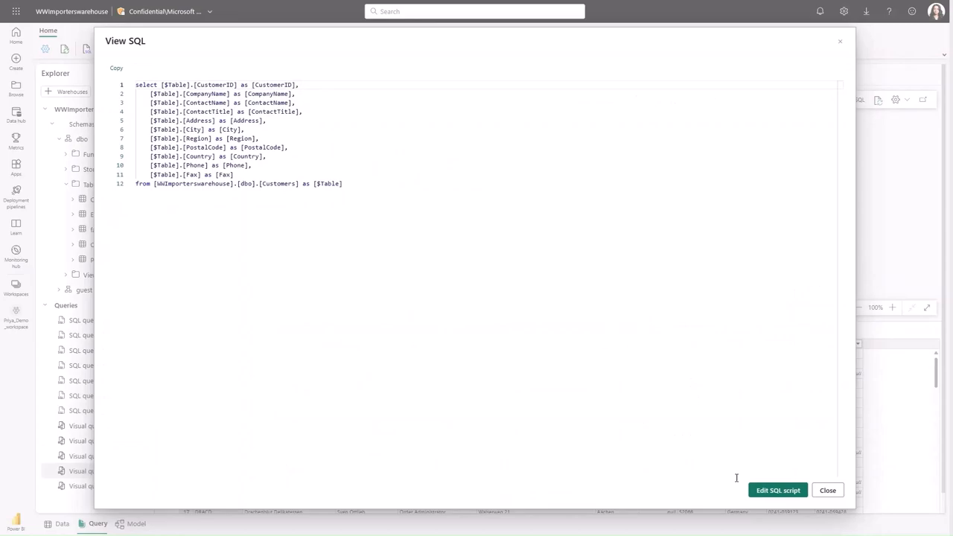
pyautogui.click(827, 490)
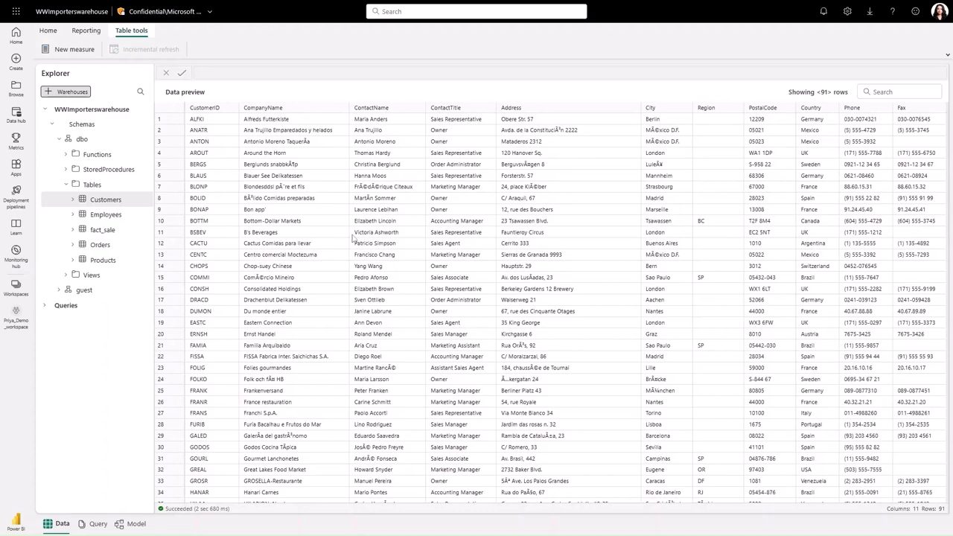
# Add SalesWarehouse to the explorer and expand its schemas
pyautogui.click(67, 90)
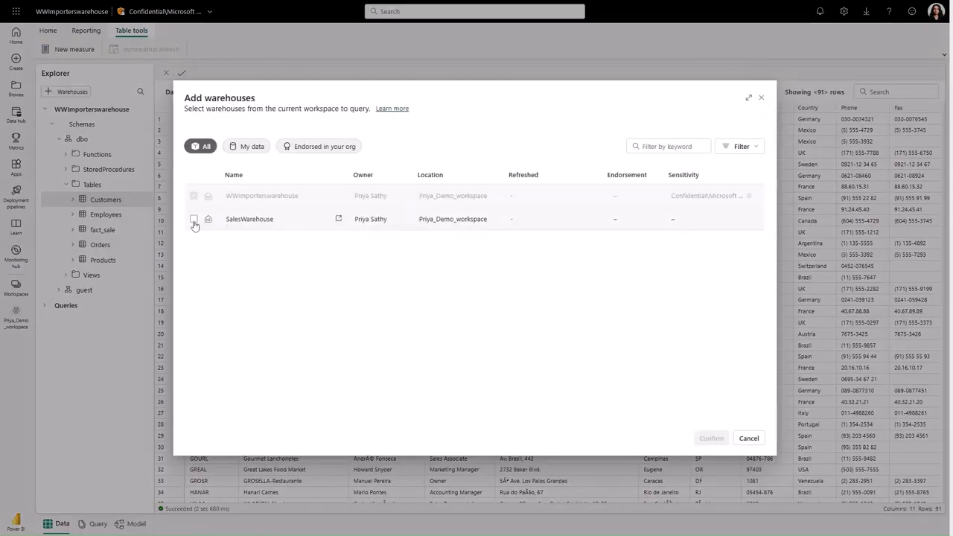
pyautogui.click(193, 219)
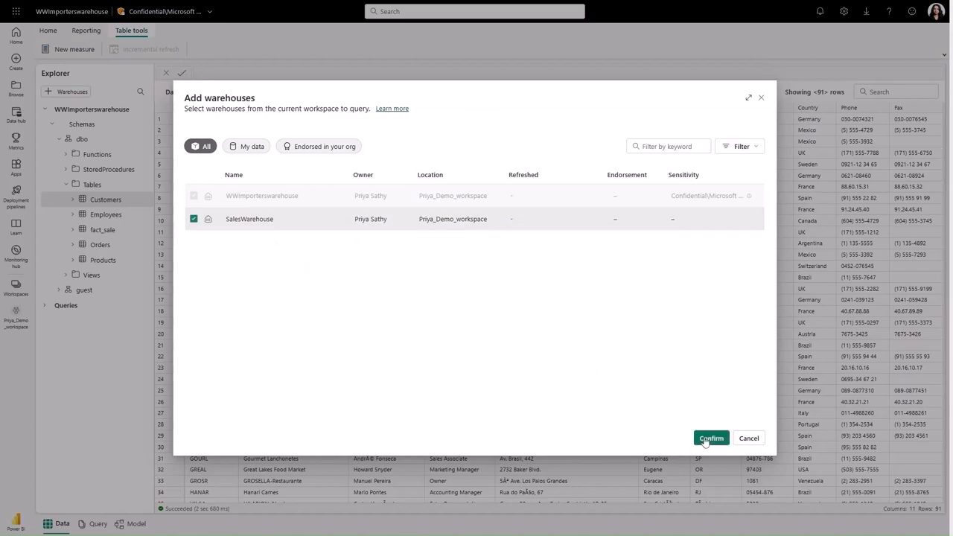
pyautogui.click(709, 437)
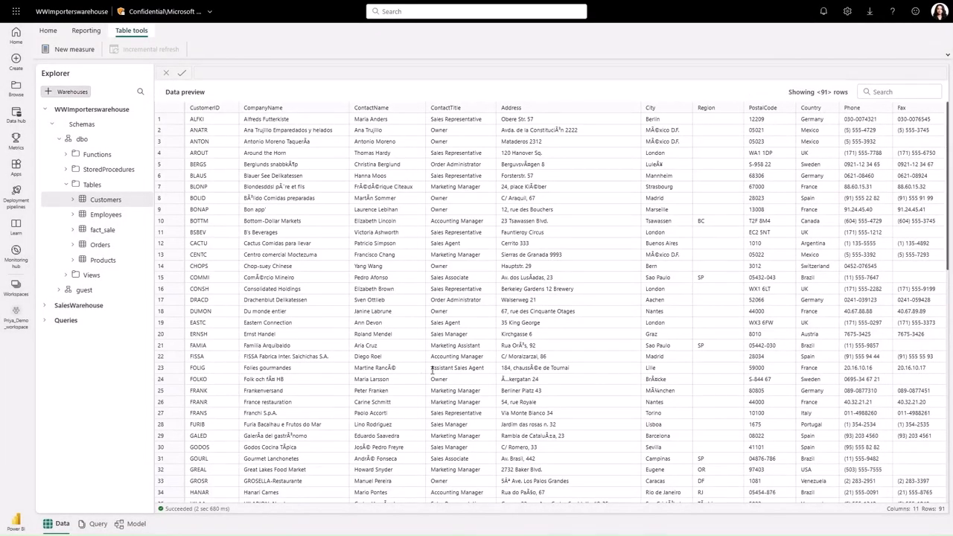
pyautogui.click(45, 305)
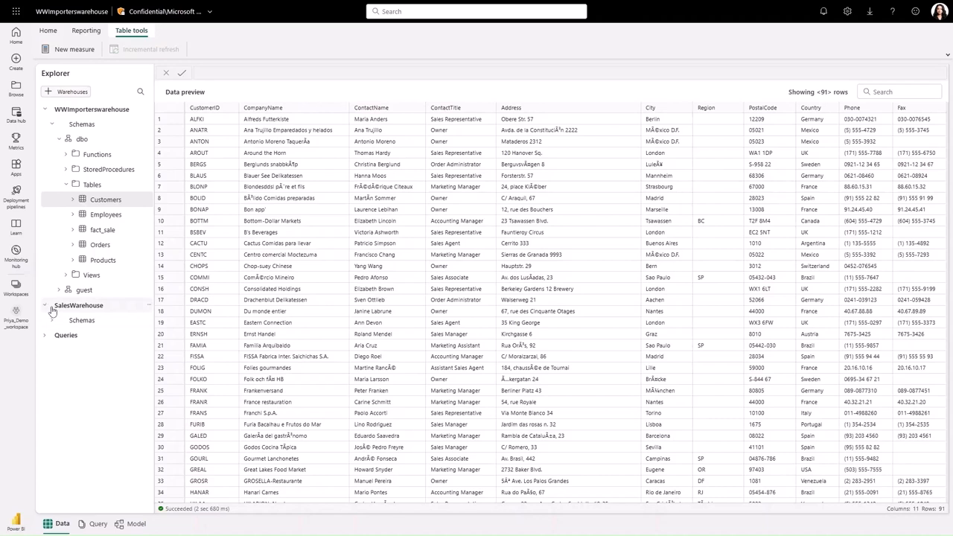
pyautogui.click(52, 320)
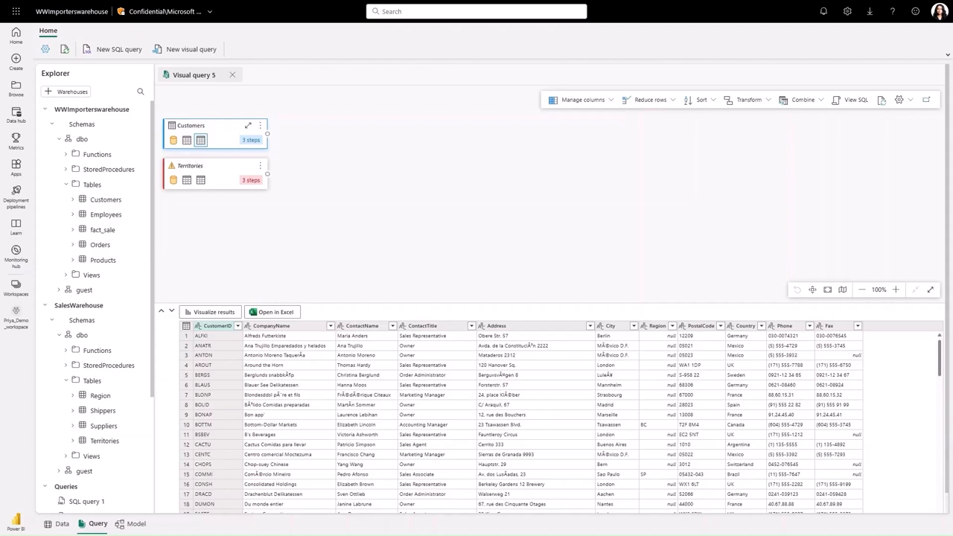
# In the model diagram, relate Employees to Orders on EmployeeID as many-to-one and confirm
pyautogui.click(136, 523)
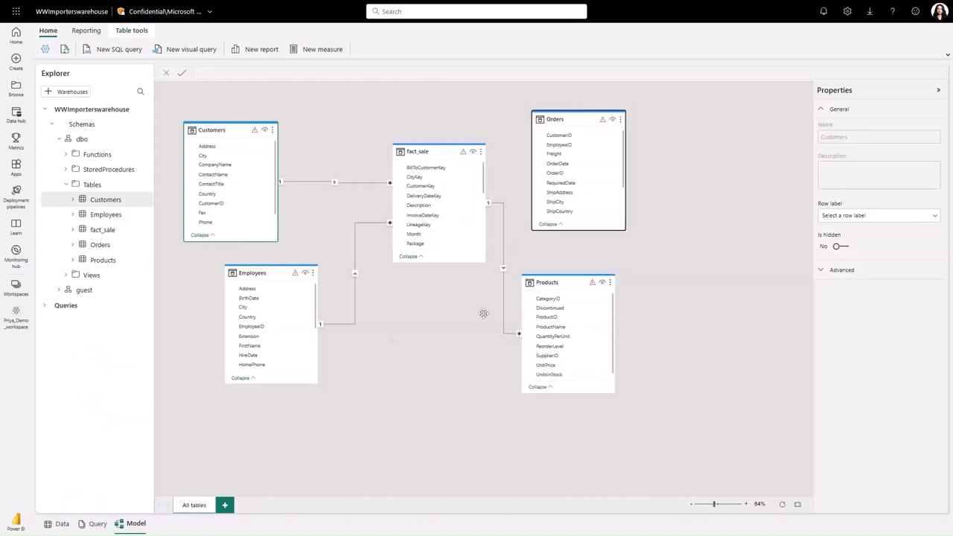
pyautogui.moveTo(285, 223)
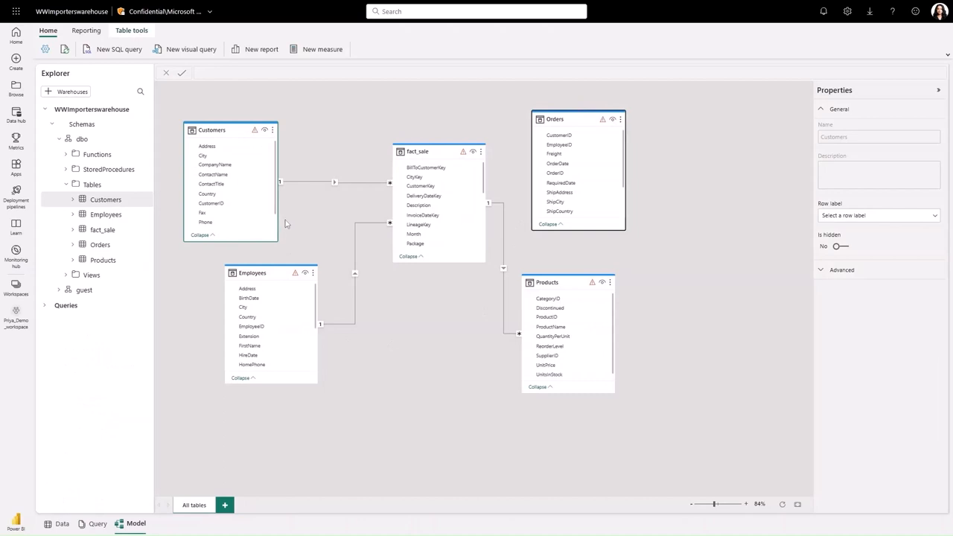
pyautogui.moveTo(274, 335)
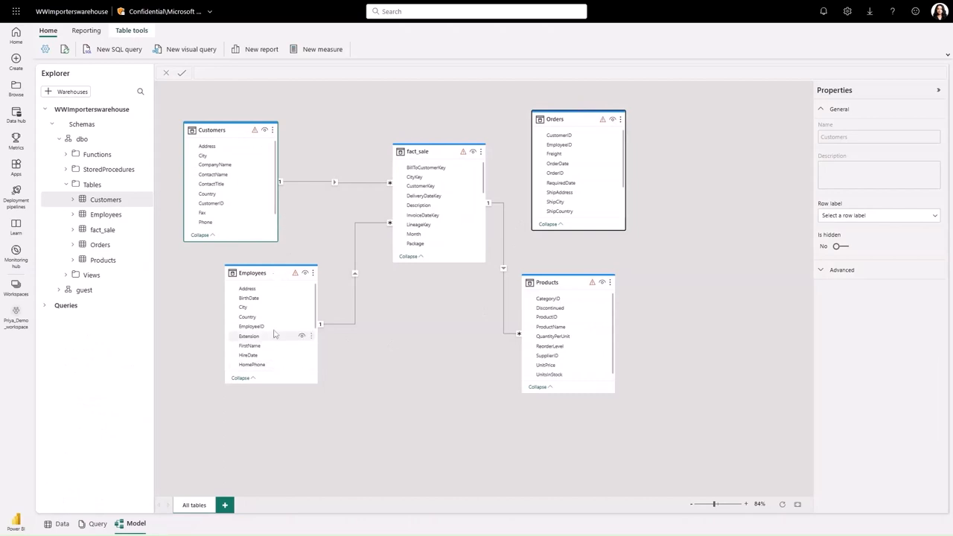
pyautogui.click(251, 326)
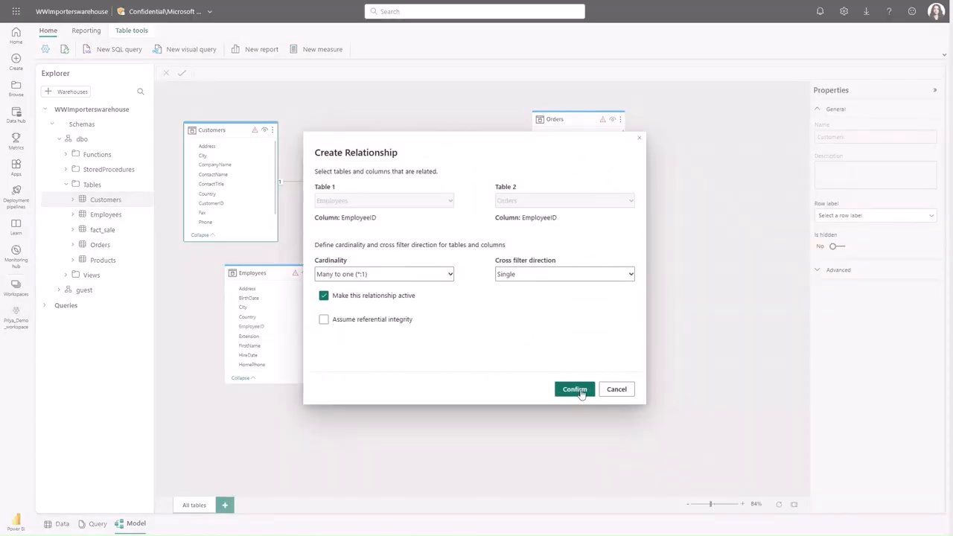
pyautogui.click(574, 388)
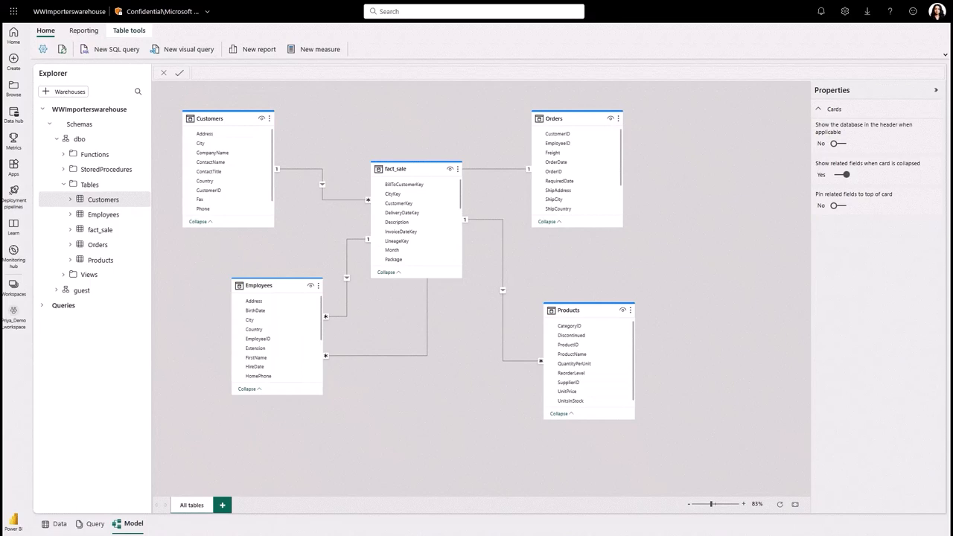
# Add measure countcustid = count(Customers[CustomerID]) to fact_sale
pyautogui.click(319, 48)
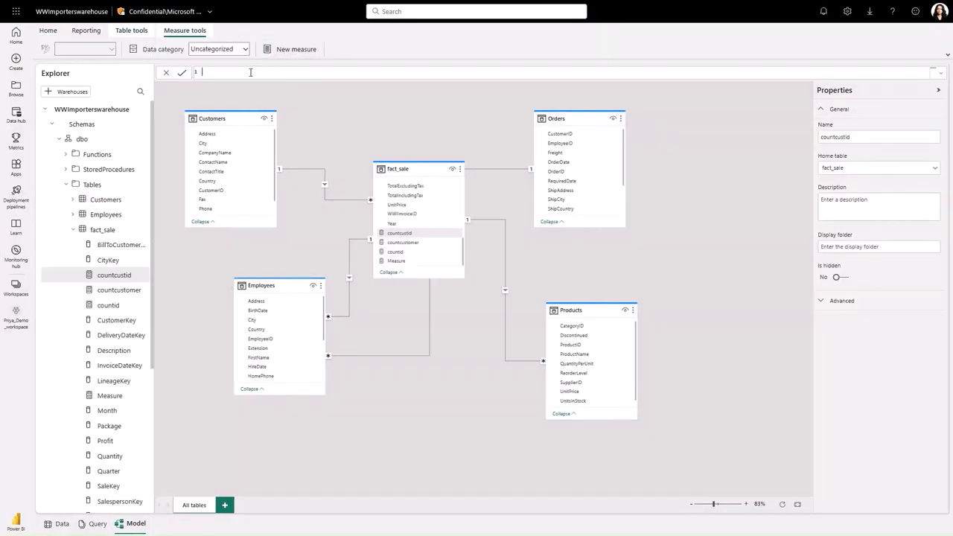
pyautogui.write('countcustid = count(Customers[CustomerID])')
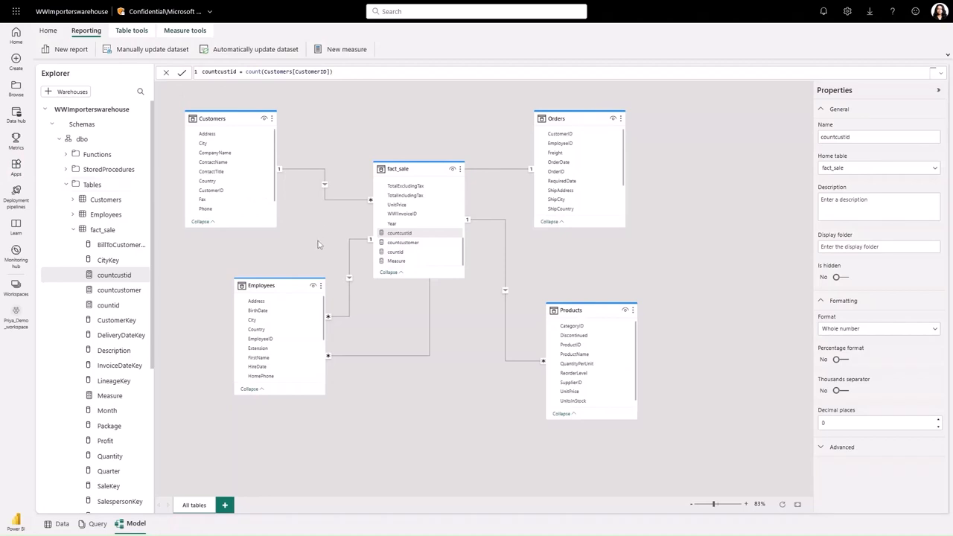
pyautogui.moveTo(473, 198)
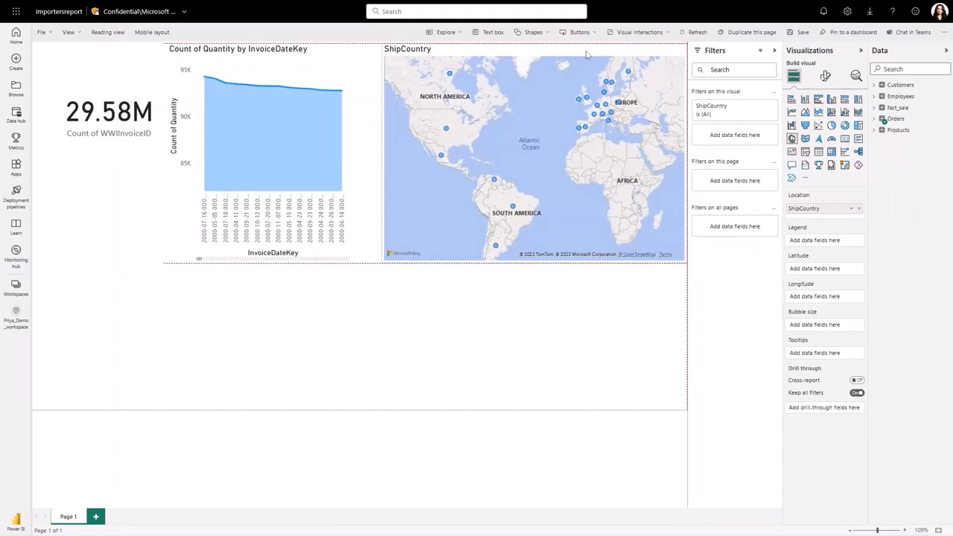
# Return to the Priya_Demo_workspace item list showing Importersreport, pipelines, datasets and warehouses
pyautogui.click(520, 345)
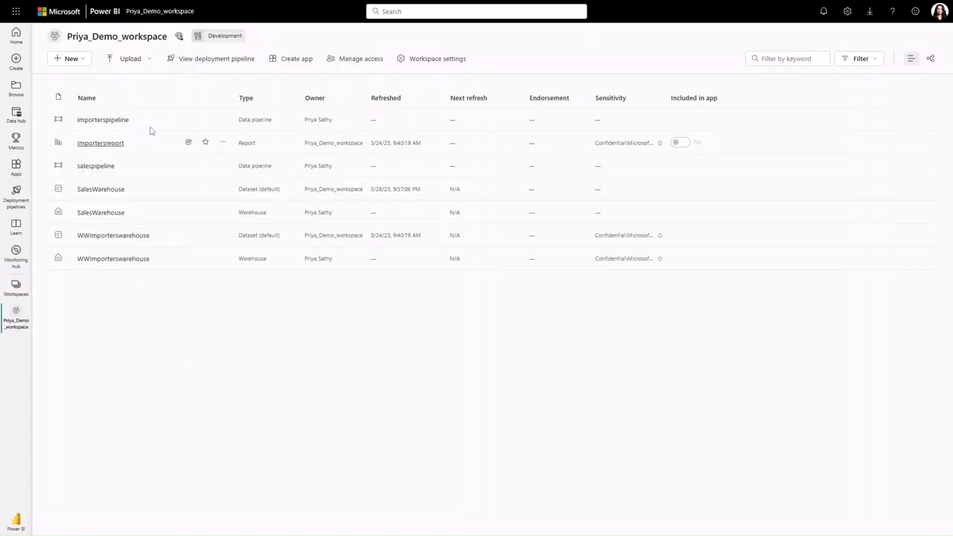
pyautogui.moveTo(238, 294)
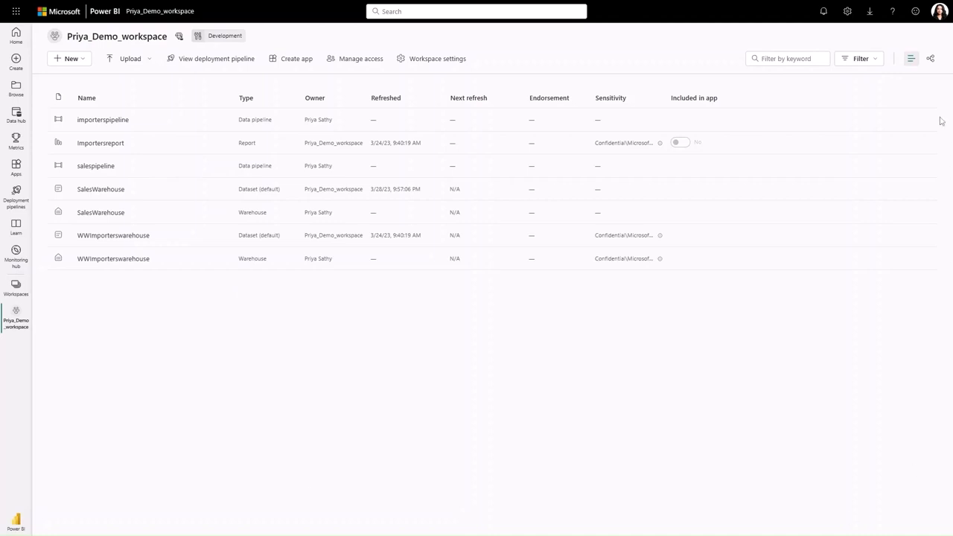
pyautogui.moveTo(929, 58)
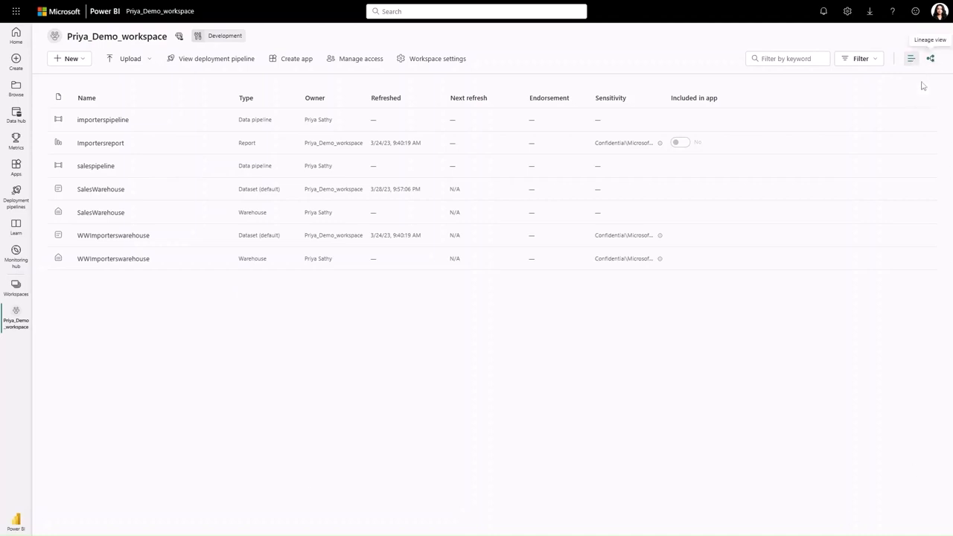
# Switch the workspace to Lineage view to see how its items connect
pyautogui.click(930, 58)
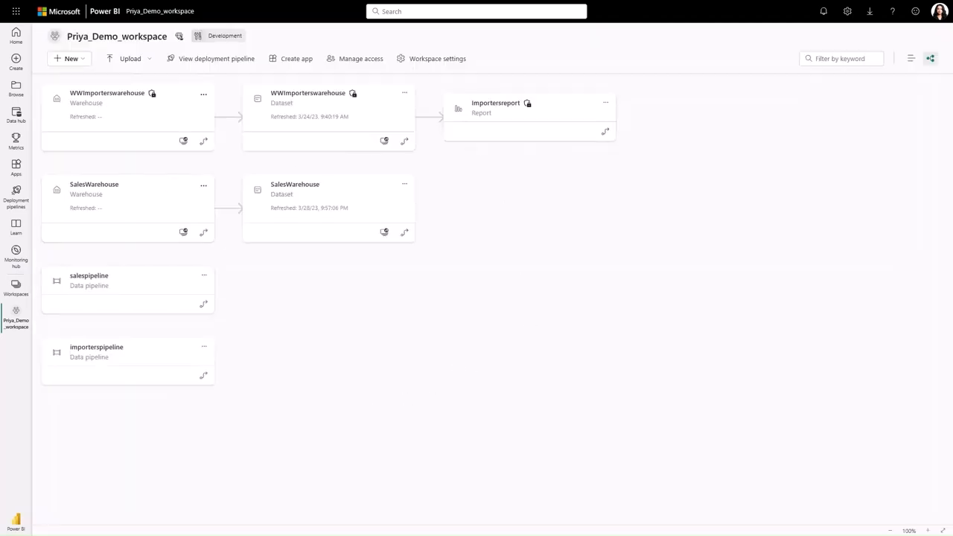
pyautogui.click(910, 58)
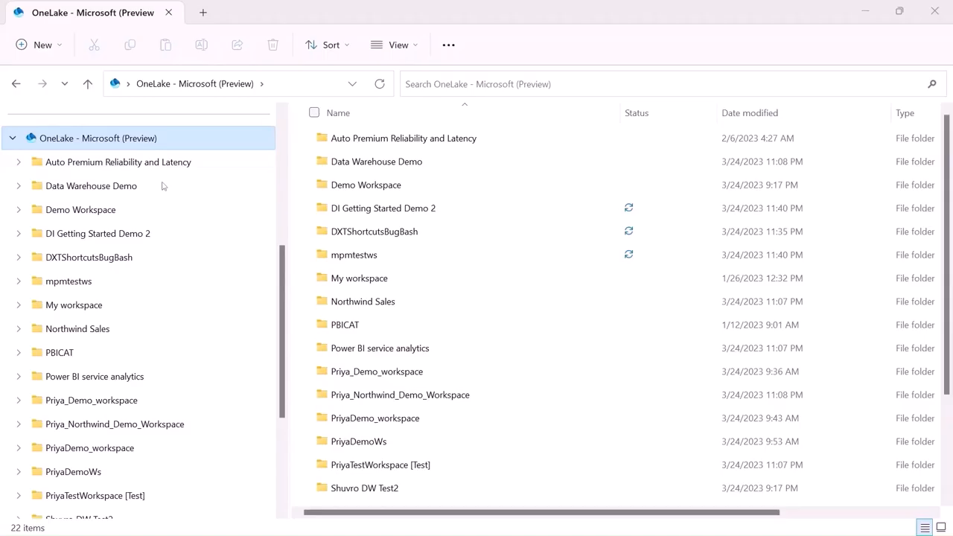
# Expand WWImporterswarehouse in the OneLake tree and browse dimension_city's _delta_log and data folders
pyautogui.scroll(-3)
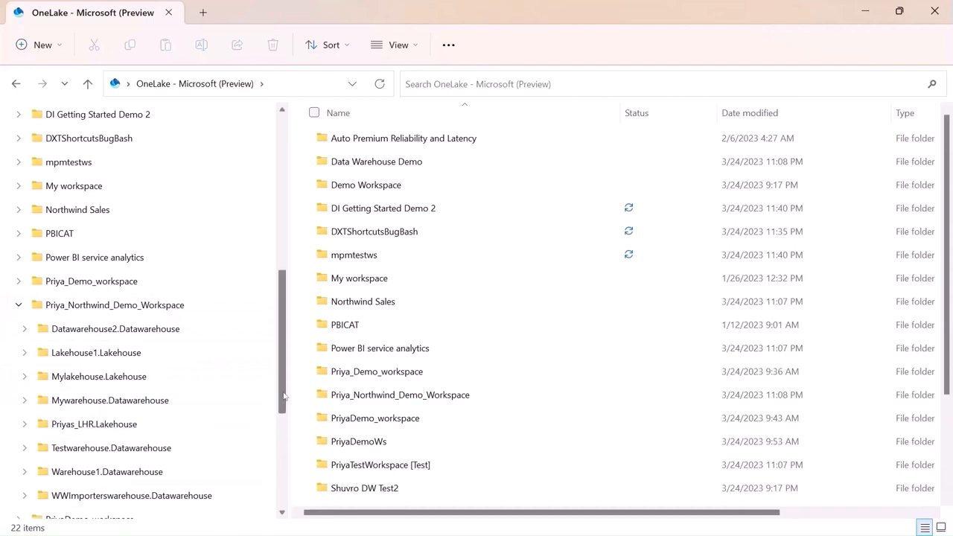
pyautogui.scroll(-3)
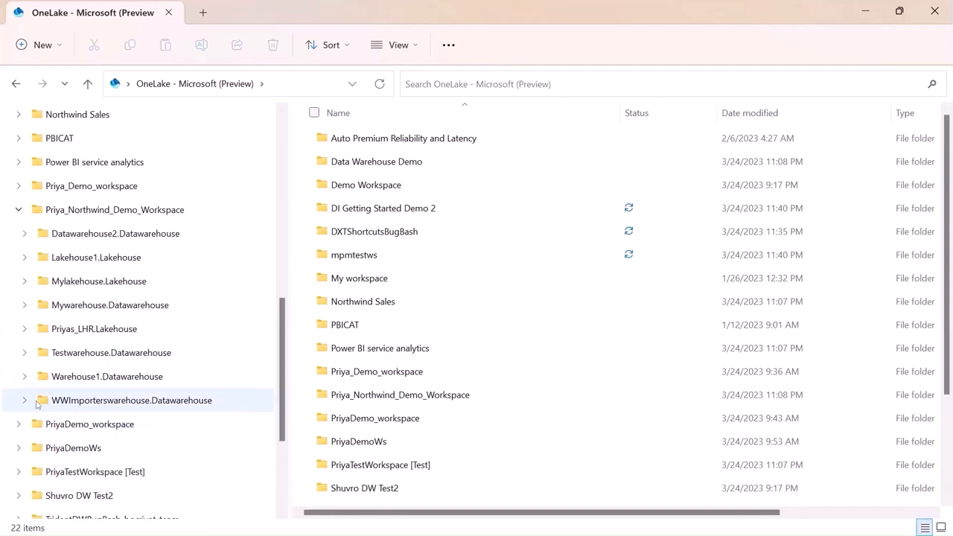
pyautogui.click(25, 400)
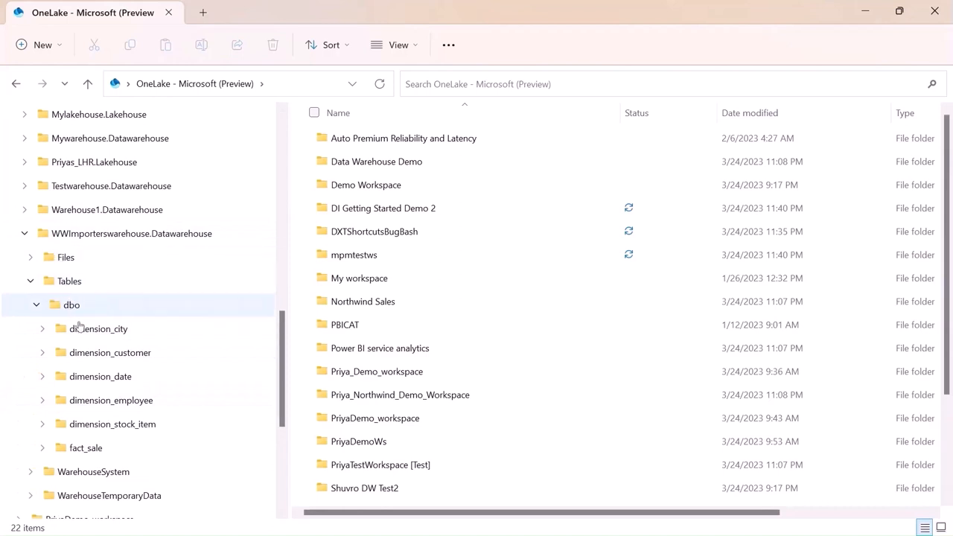
pyautogui.click(98, 329)
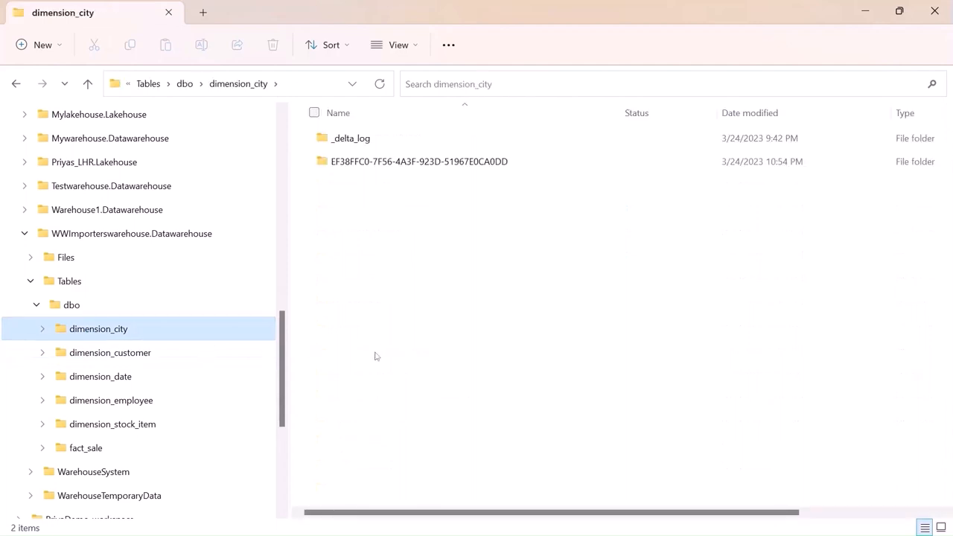
# Browse the dimension_customer and dimension_employee table folders, each showing a _delta_log folder
pyautogui.click(110, 352)
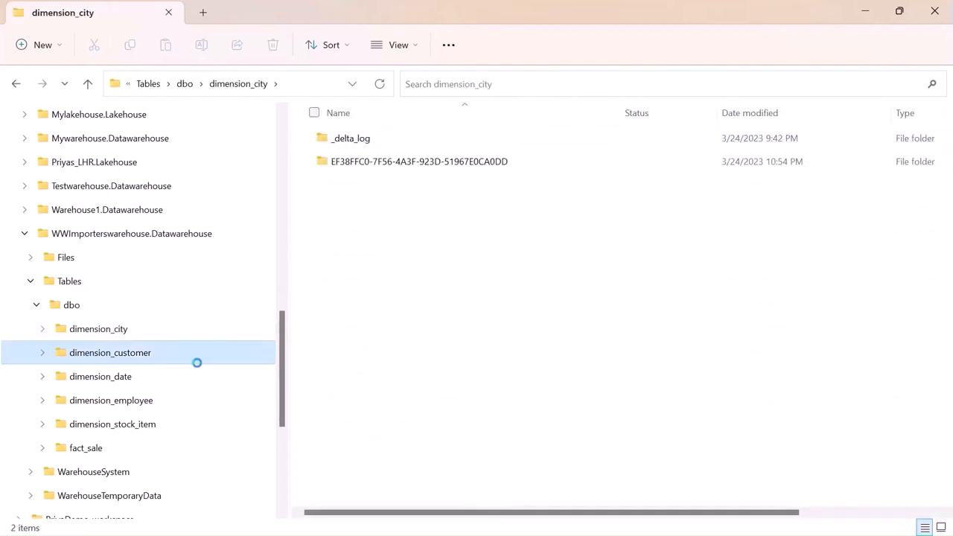
pyautogui.click(110, 352)
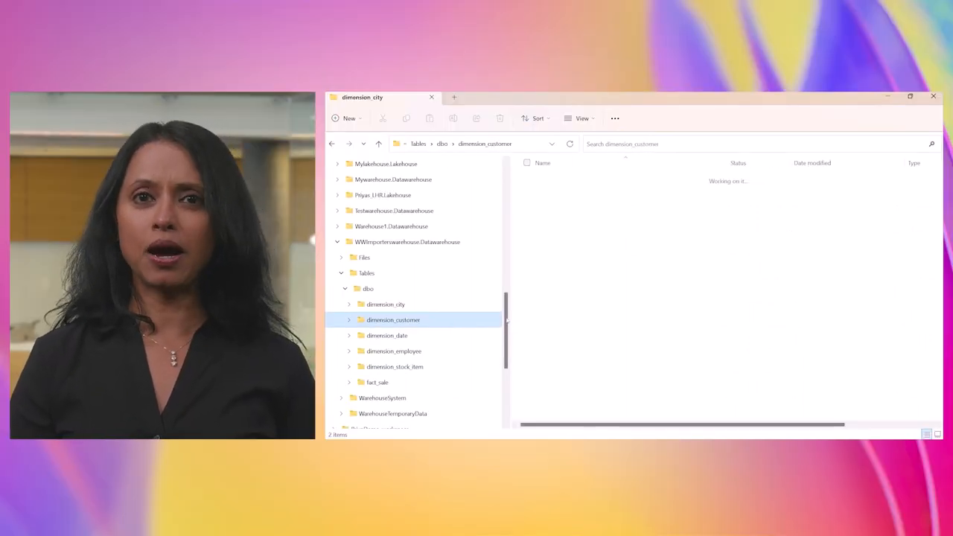
pyautogui.click(393, 319)
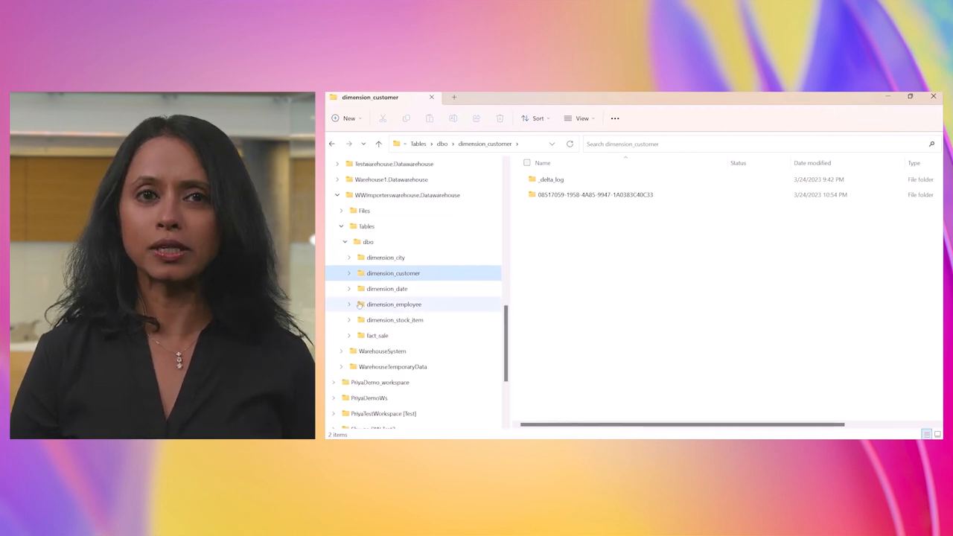
pyautogui.click(393, 304)
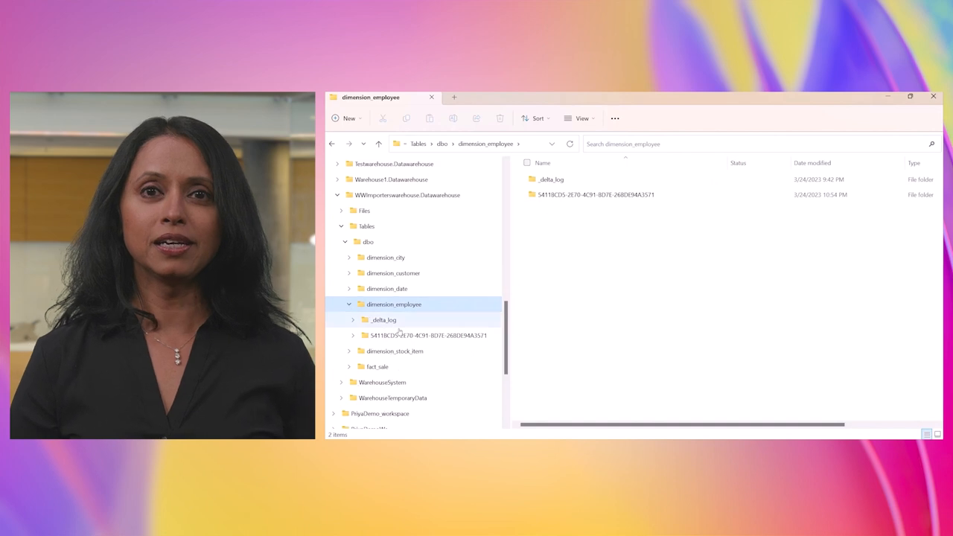
pyautogui.click(431, 335)
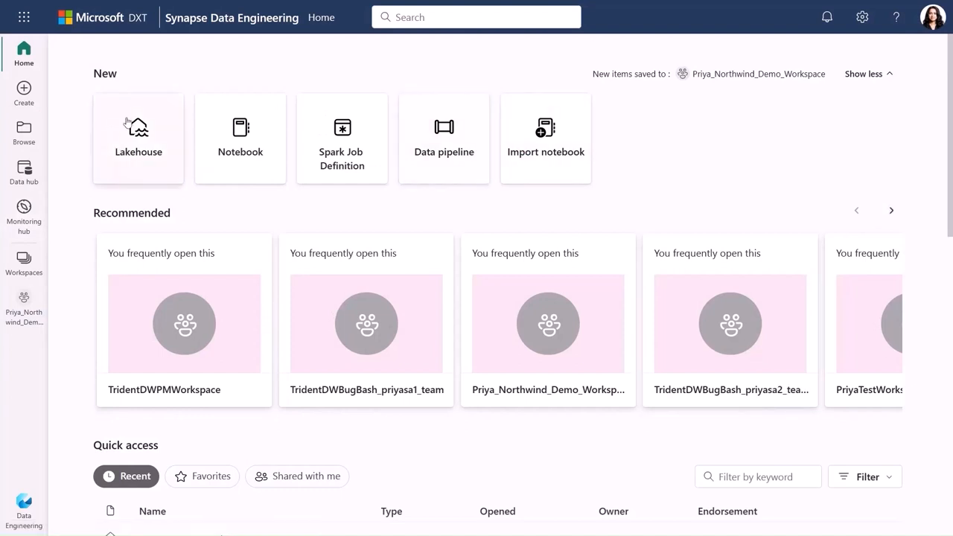
pyautogui.moveTo(137, 138)
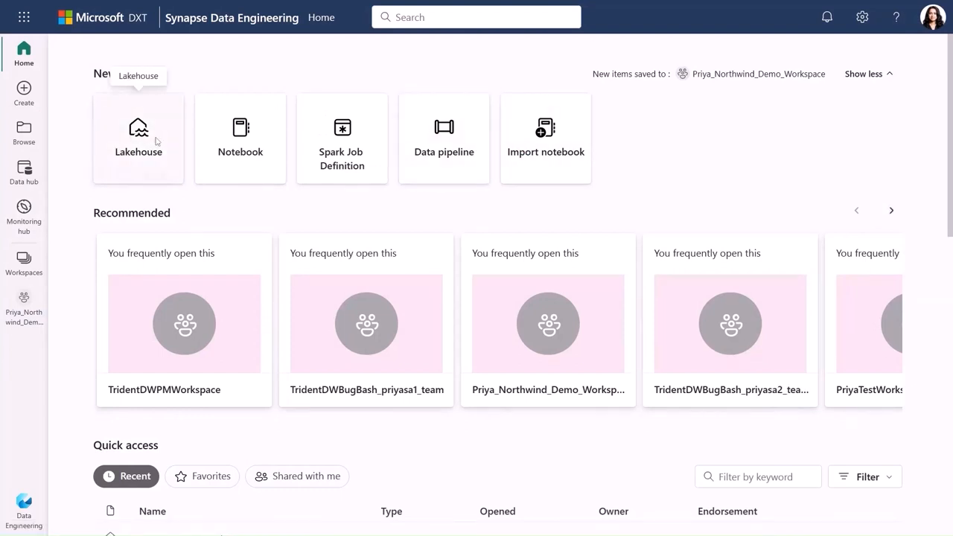
# Create a new lakehouse named Mylakehouse1
pyautogui.click(138, 138)
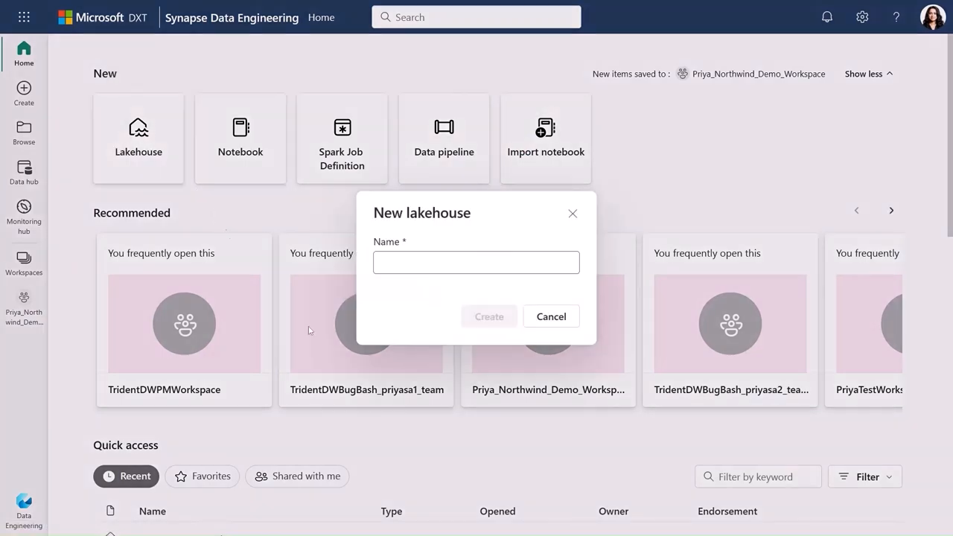
pyautogui.write('Mylakehouse')
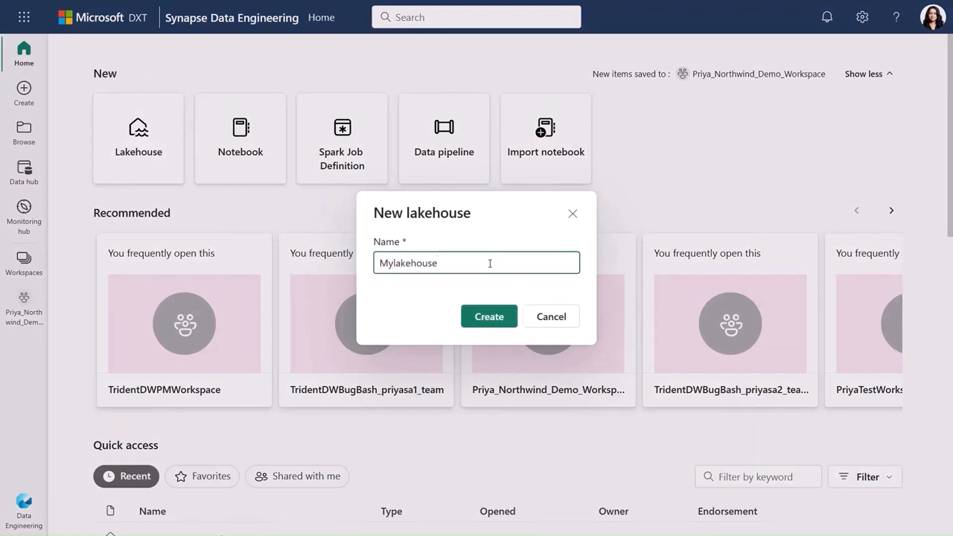
pyautogui.write('1')
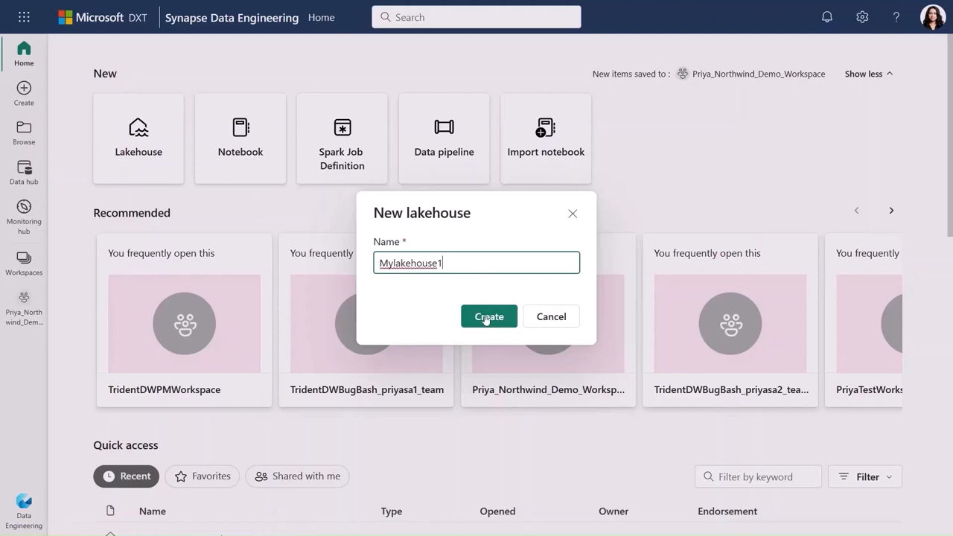
pyautogui.click(489, 316)
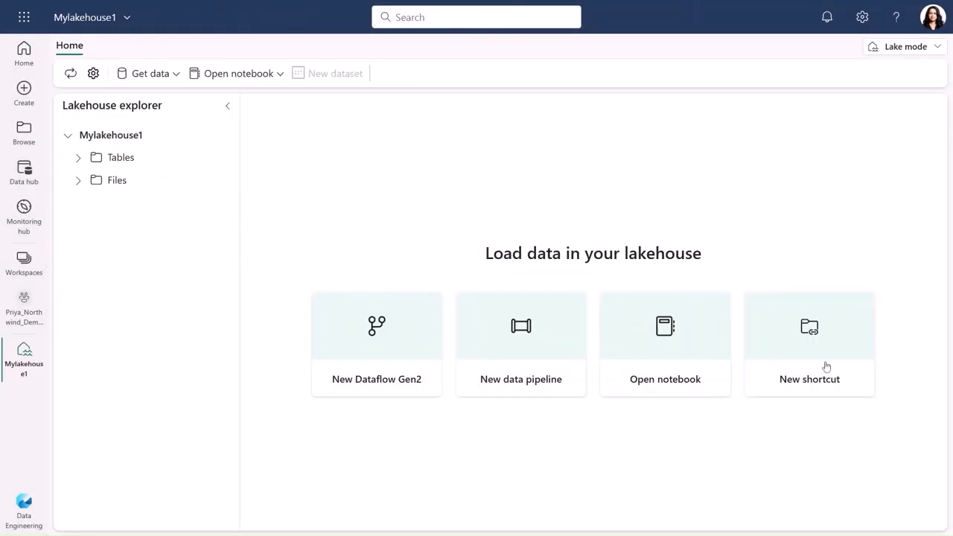
# Start a new OneLake shortcut with WWImporterswarehouse as its source
pyautogui.click(809, 342)
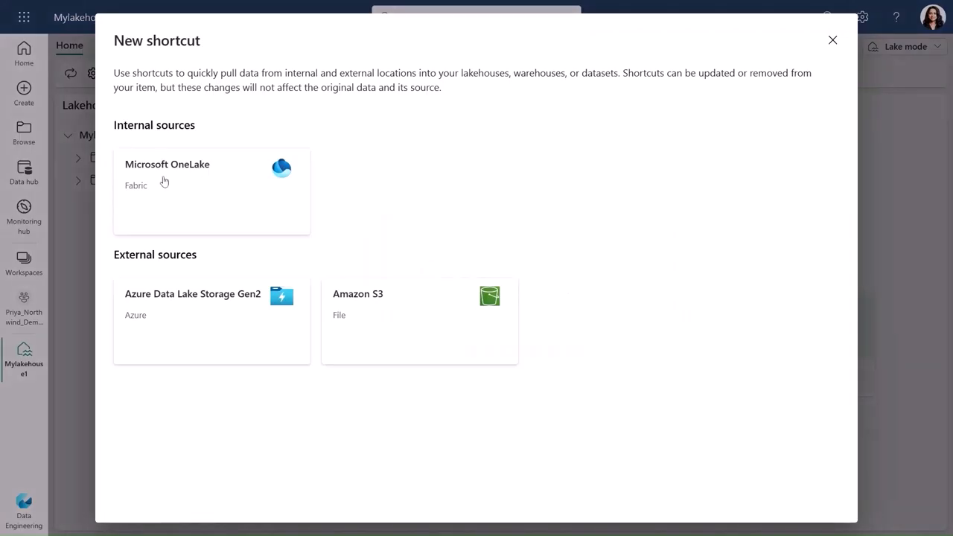
pyautogui.click(212, 178)
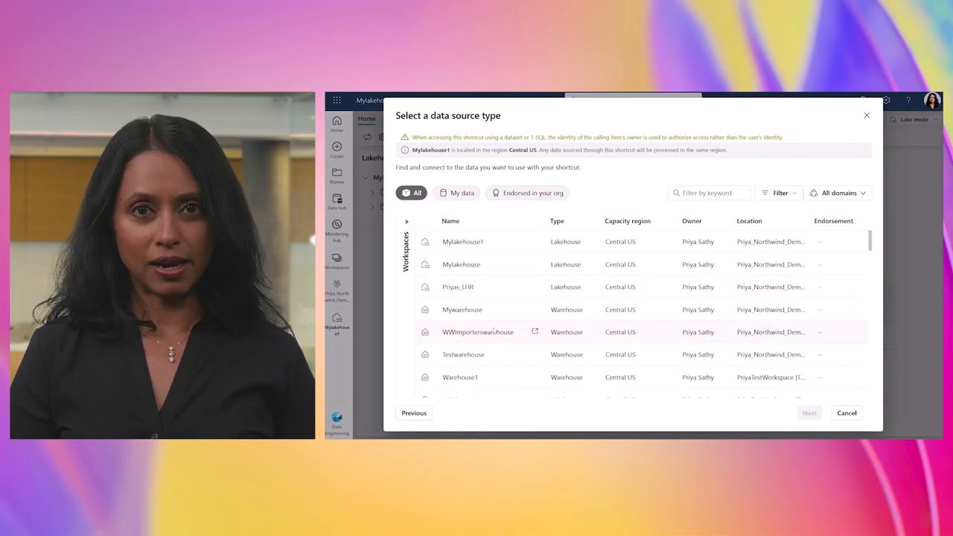
pyautogui.click(477, 332)
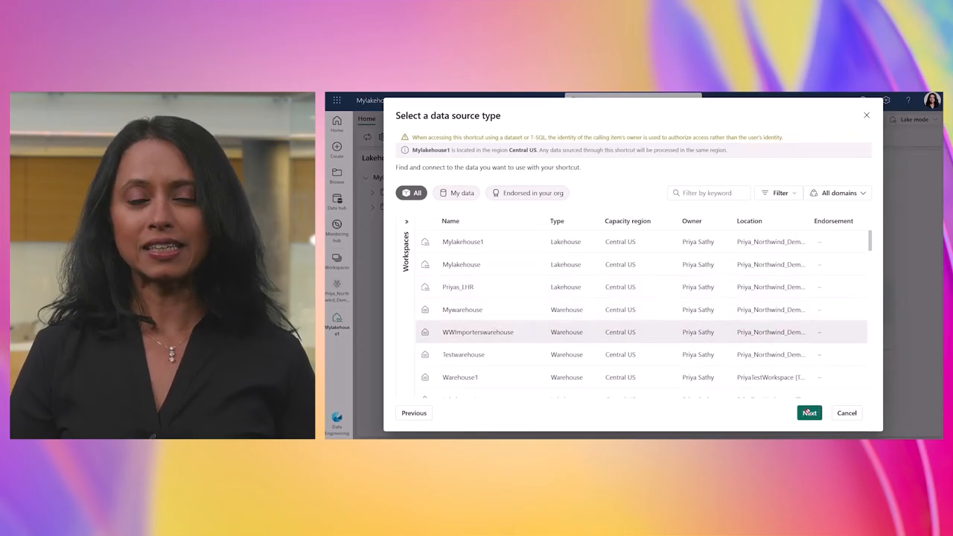
pyautogui.click(809, 412)
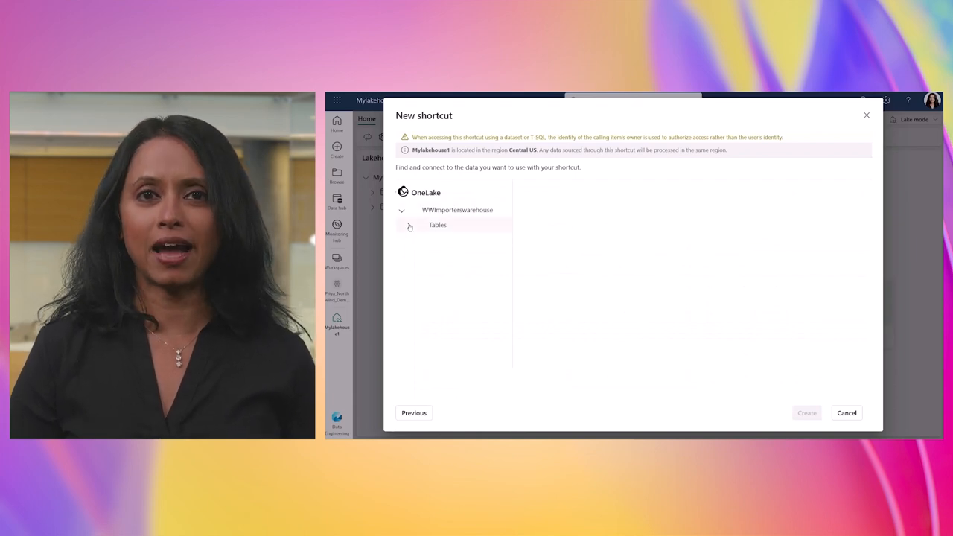
# Shortcut the first aggregate sale table under Tables > dbo and refresh the lakehouse to show it
pyautogui.click(400, 225)
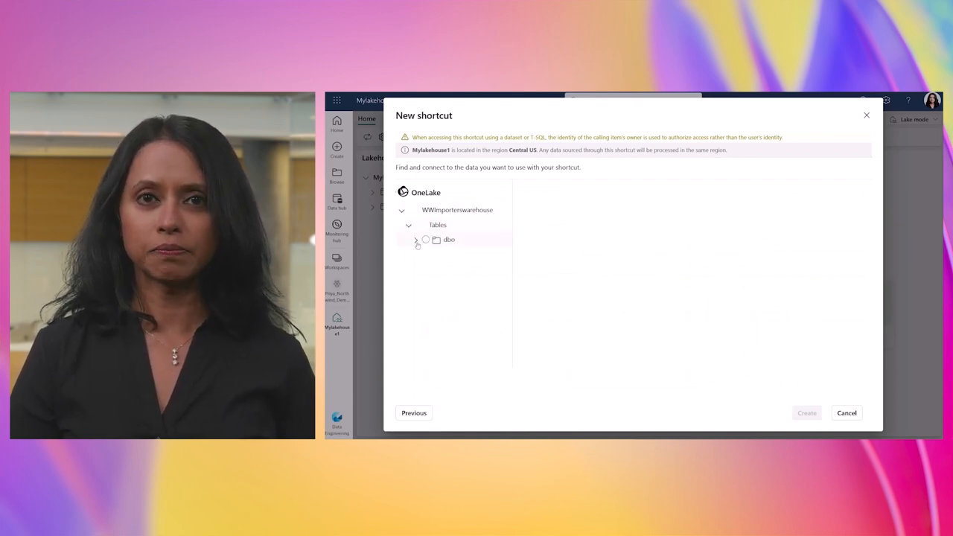
pyautogui.click(415, 240)
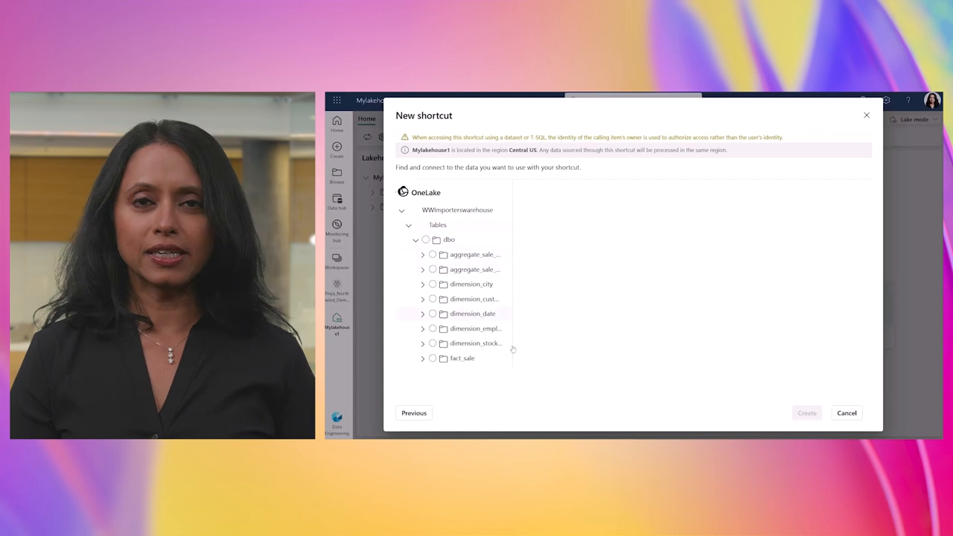
pyautogui.click(433, 253)
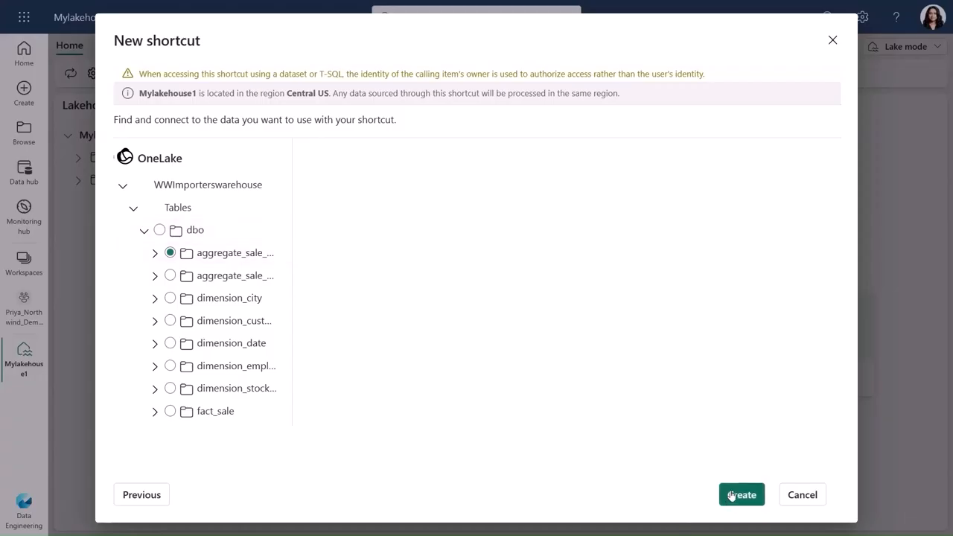
pyautogui.click(740, 494)
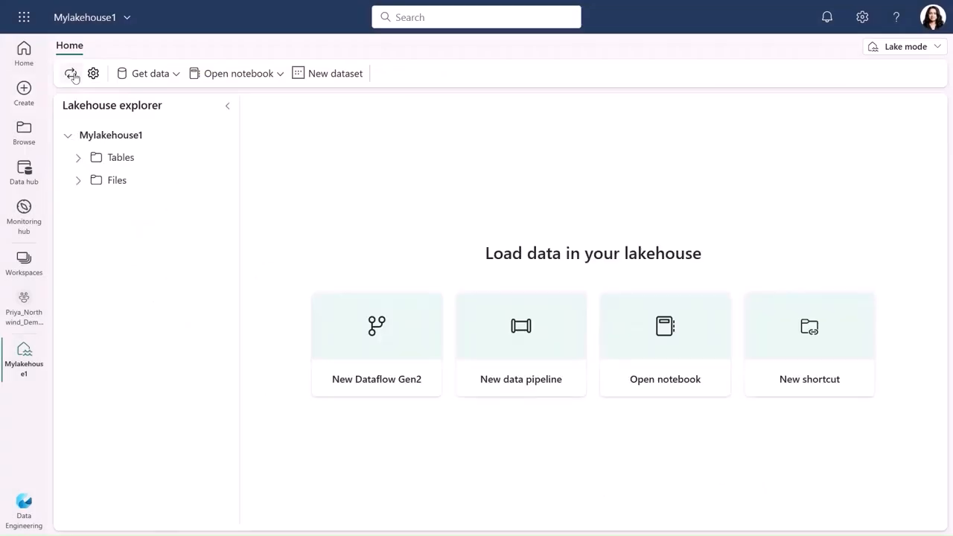
pyautogui.click(77, 157)
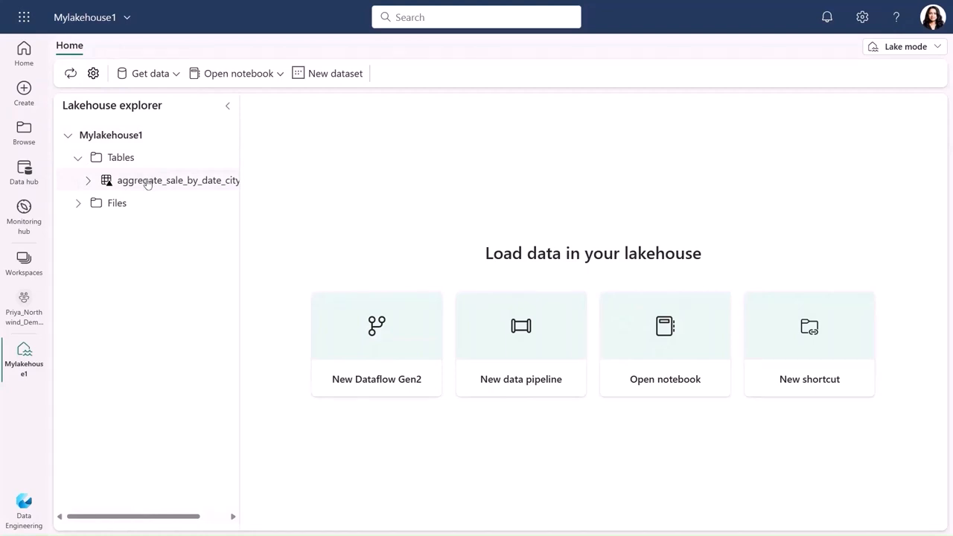
# Preview aggregate_sale_by_date_city and open it in a new notebook attached to Mylakehouse1
pyautogui.click(178, 180)
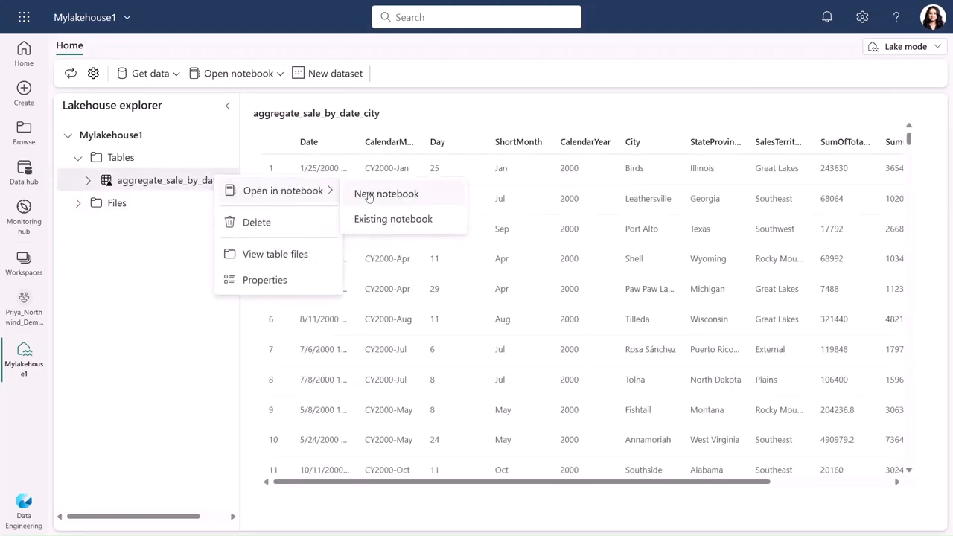
pyautogui.click(386, 192)
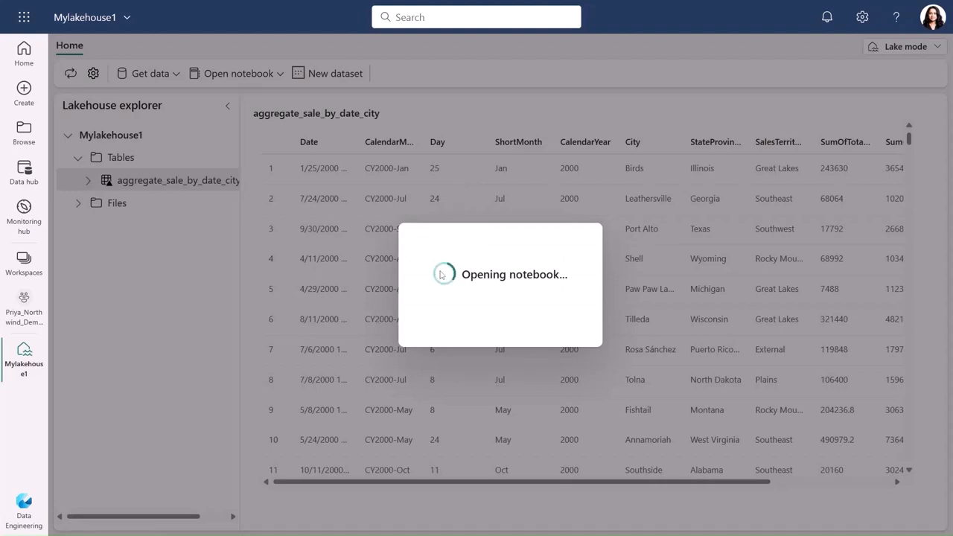
pyautogui.click(235, 73)
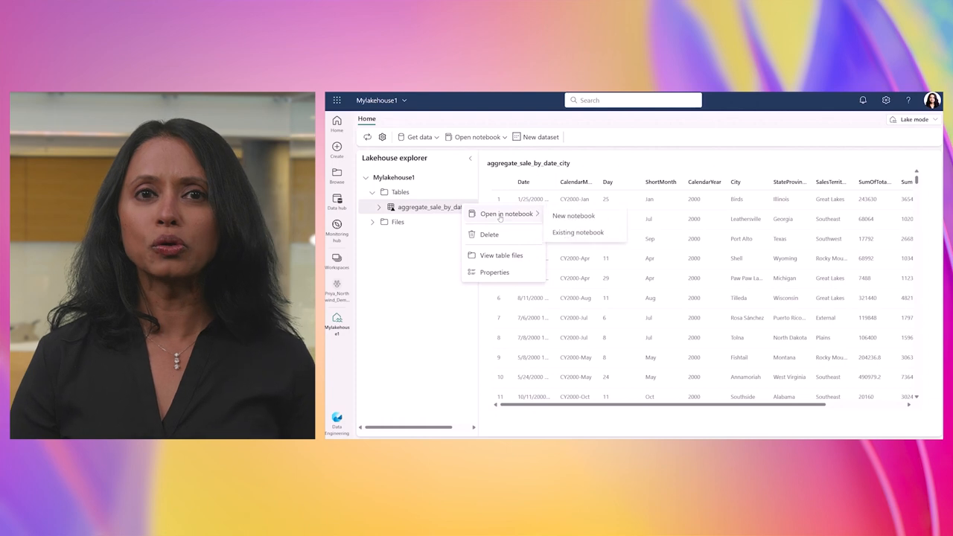
pyautogui.click(573, 215)
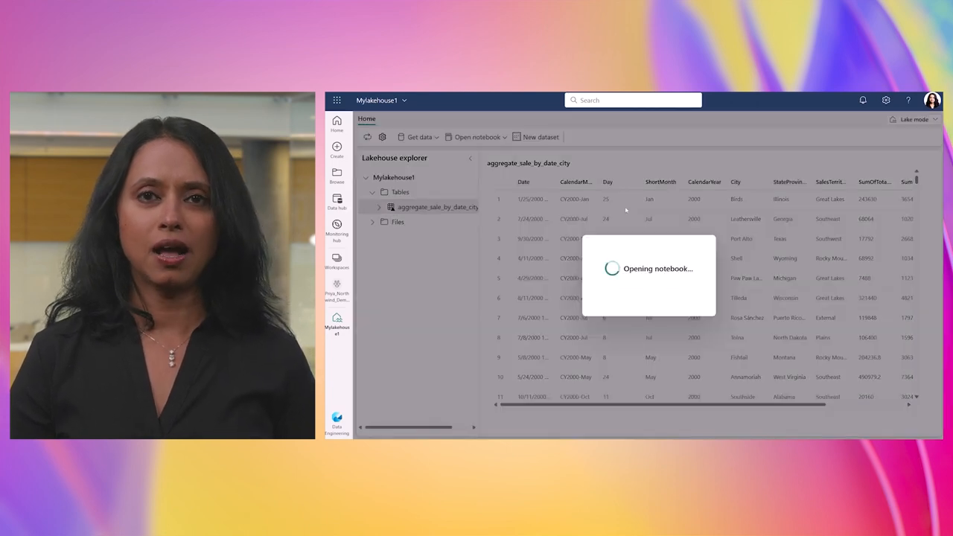
pyautogui.click(476, 137)
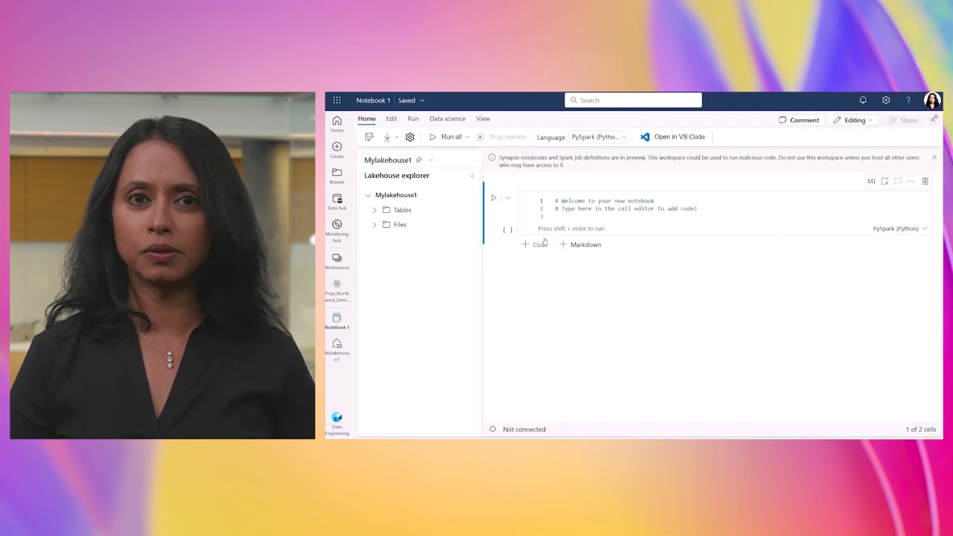
pyautogui.click(375, 209)
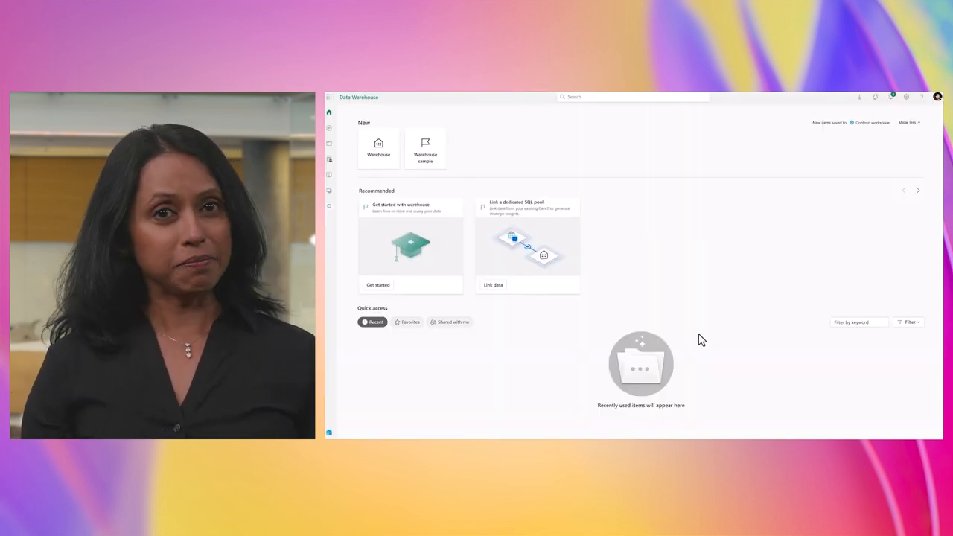
pyautogui.moveTo(506, 226)
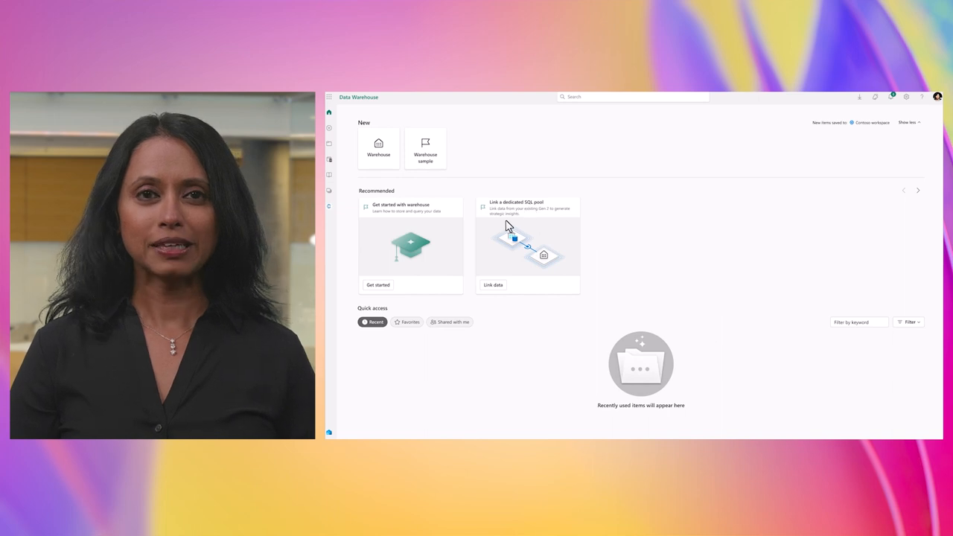
pyautogui.moveTo(522, 248)
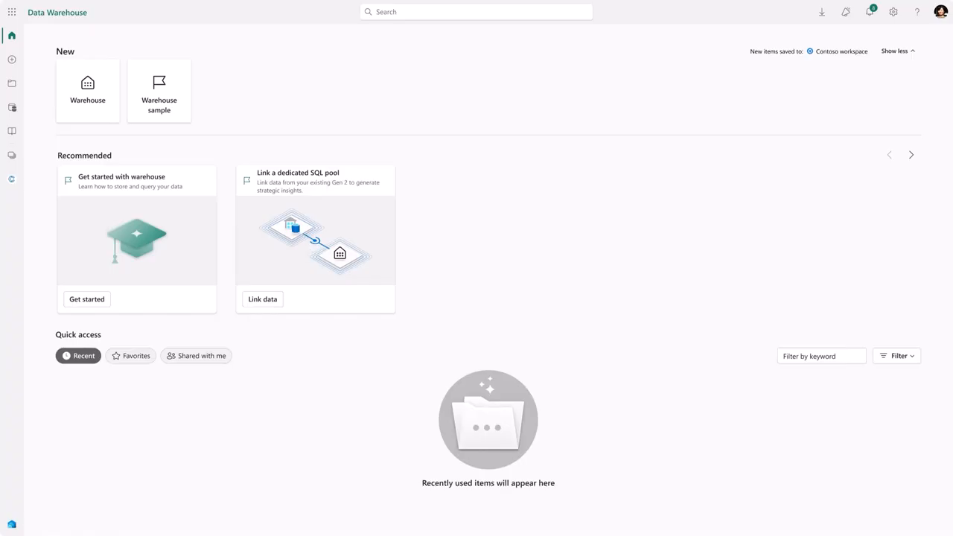
# Link data from the Finance Analytics dedicated SQL pool and connect it as a warehouse
pyautogui.click(262, 299)
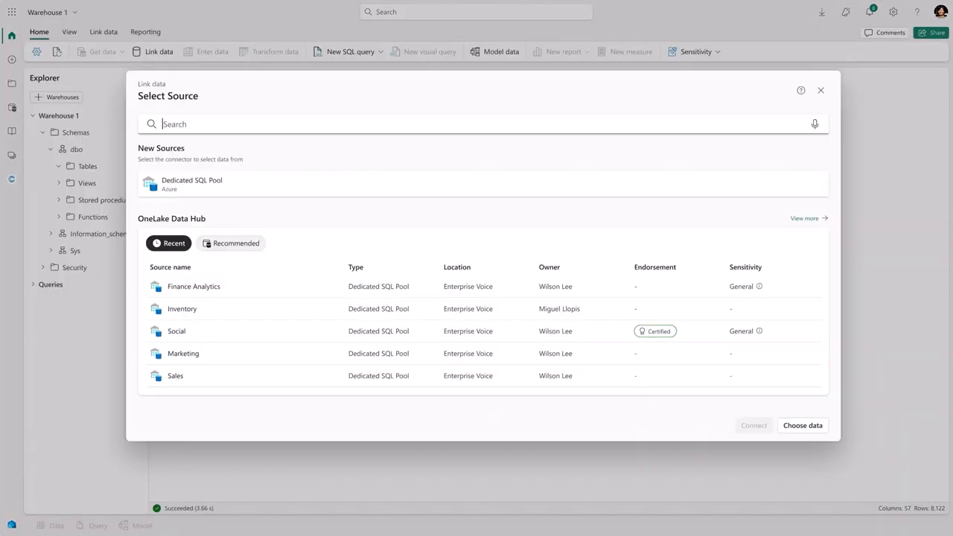
pyautogui.moveTo(291, 306)
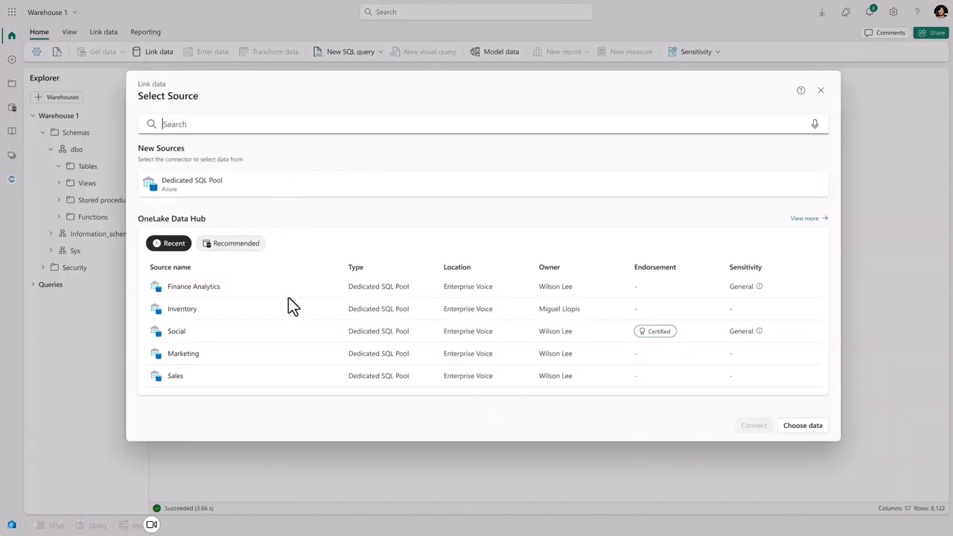
pyautogui.moveTo(532, 295)
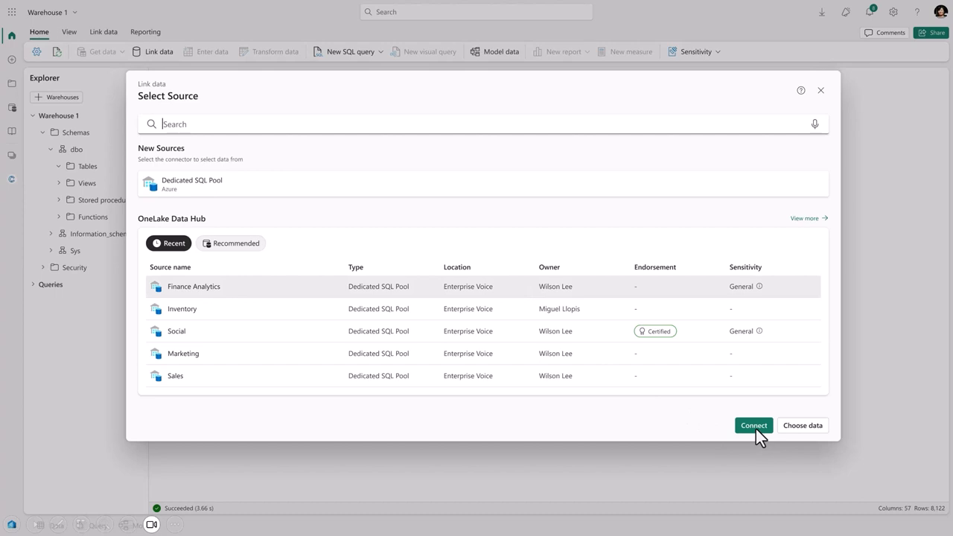
pyautogui.click(752, 425)
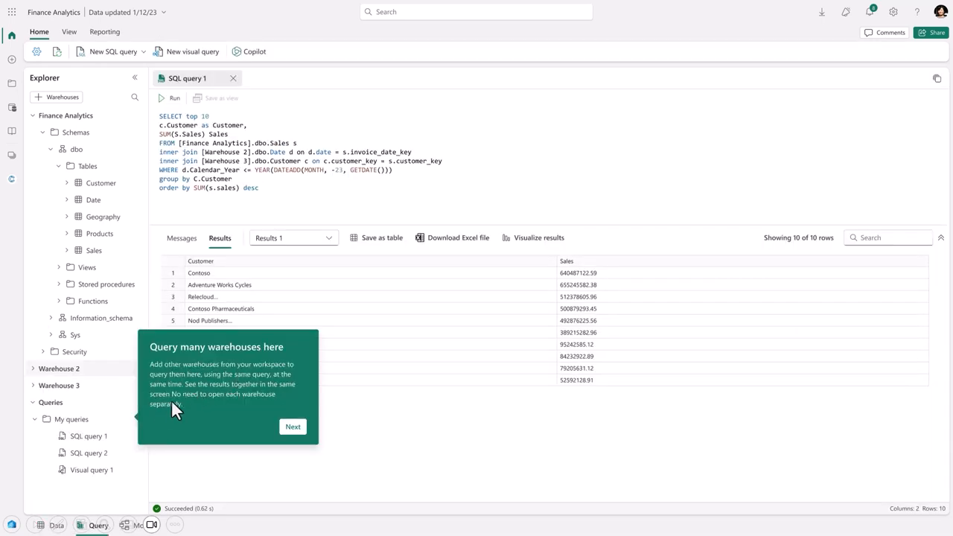
pyautogui.moveTo(232, 422)
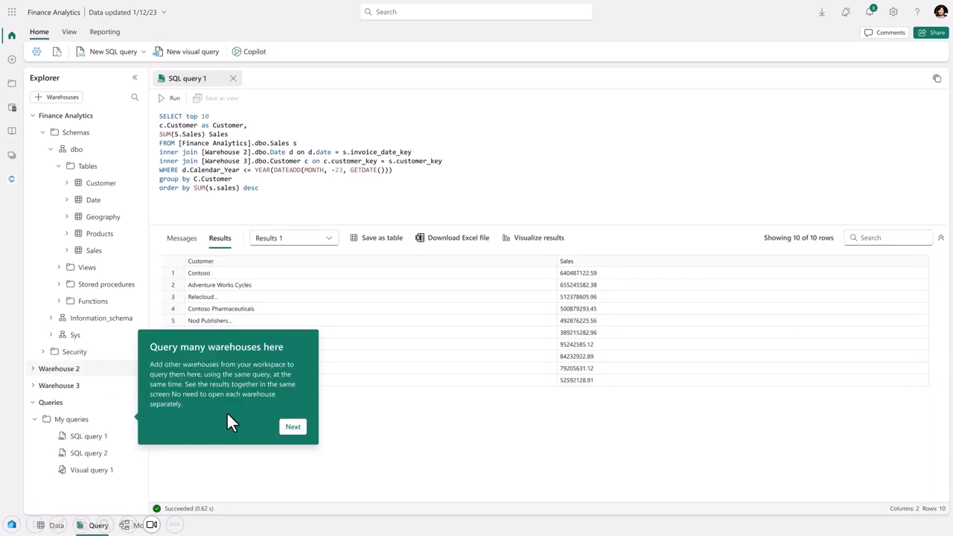
pyautogui.moveTo(365, 168)
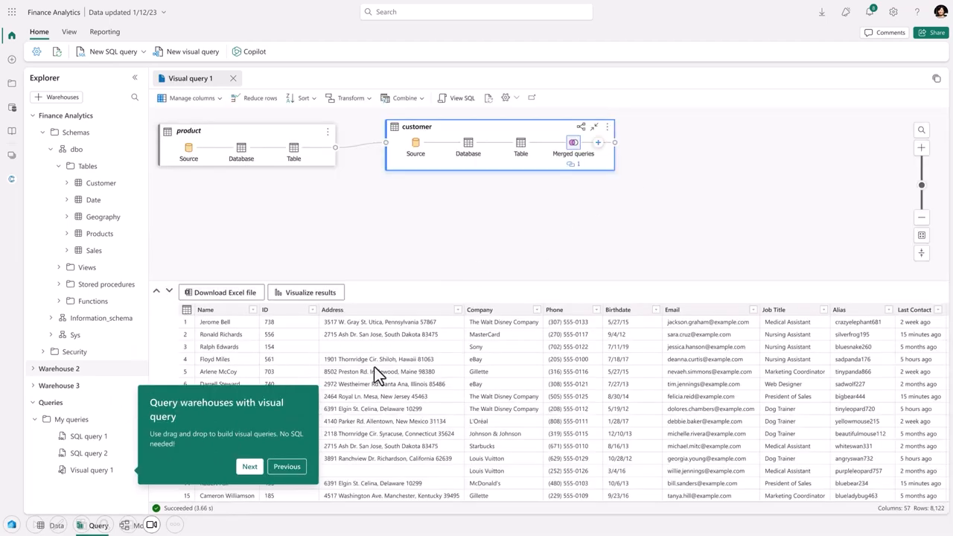
pyautogui.moveTo(116, 481)
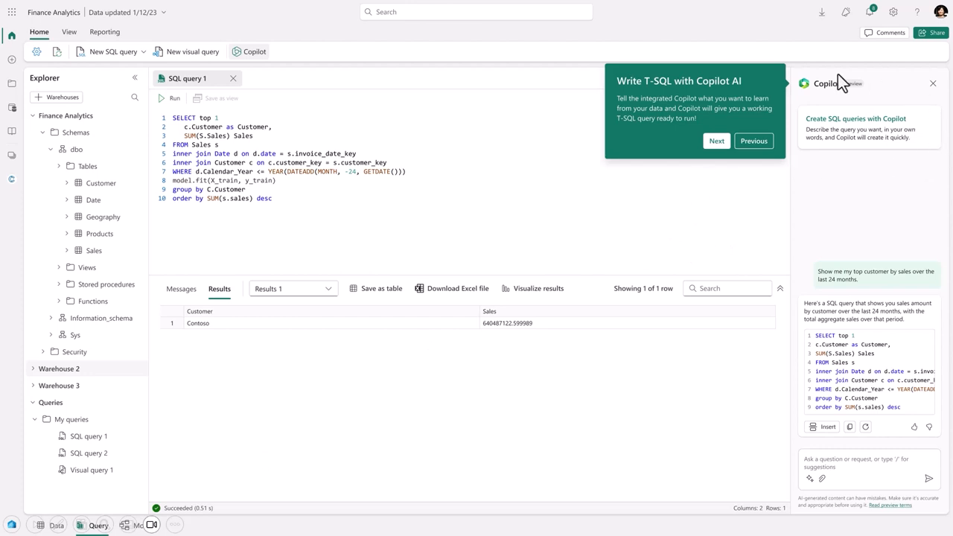
pyautogui.moveTo(856, 201)
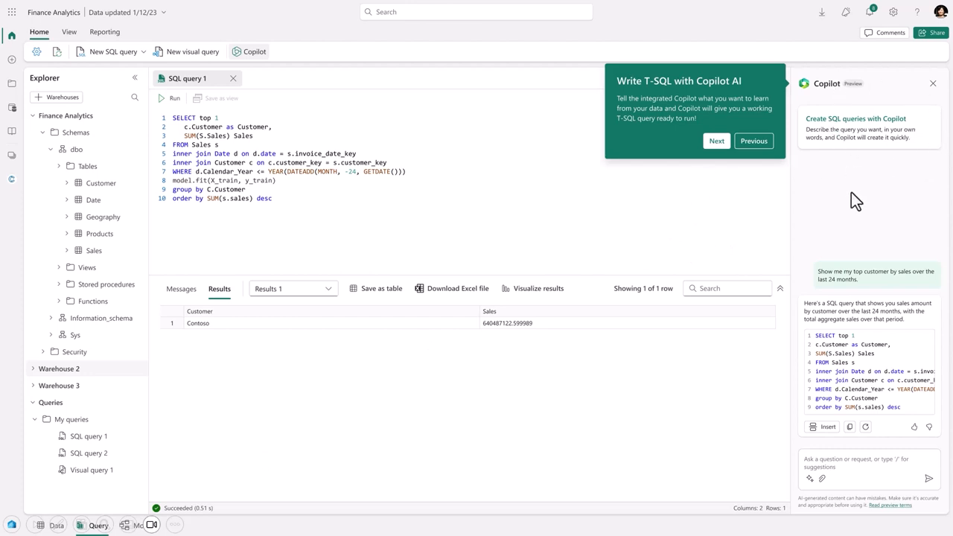
pyautogui.moveTo(821, 206)
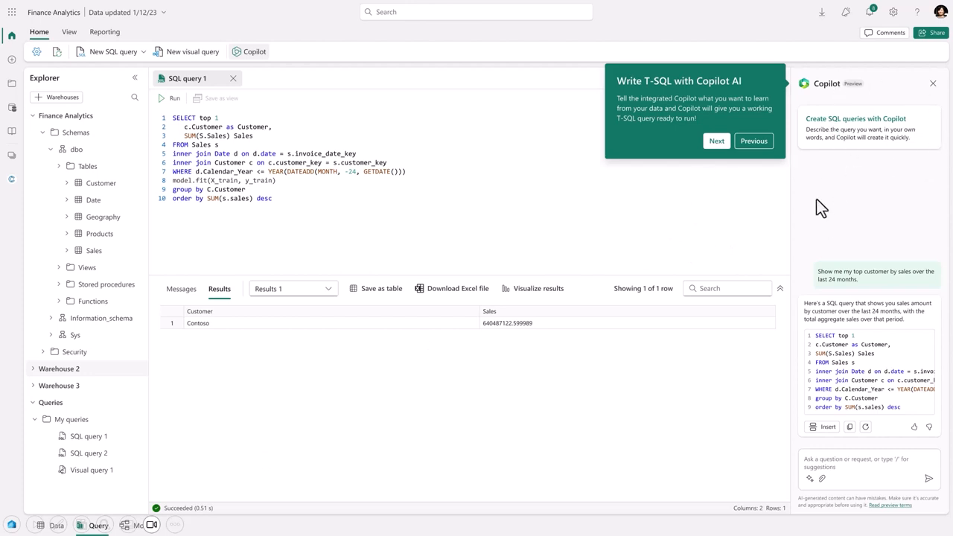
pyautogui.moveTo(644, 143)
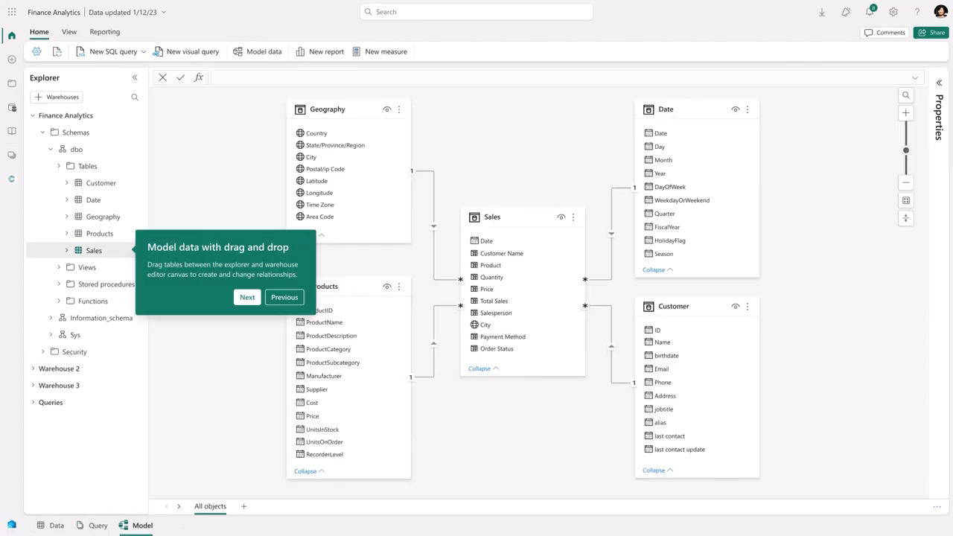
pyautogui.moveTo(161, 195)
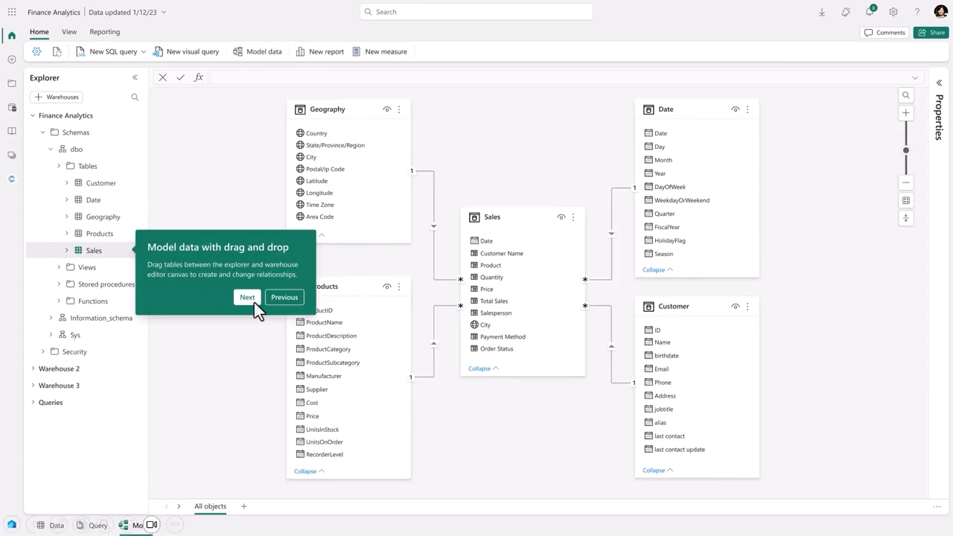
pyautogui.moveTo(112, 253)
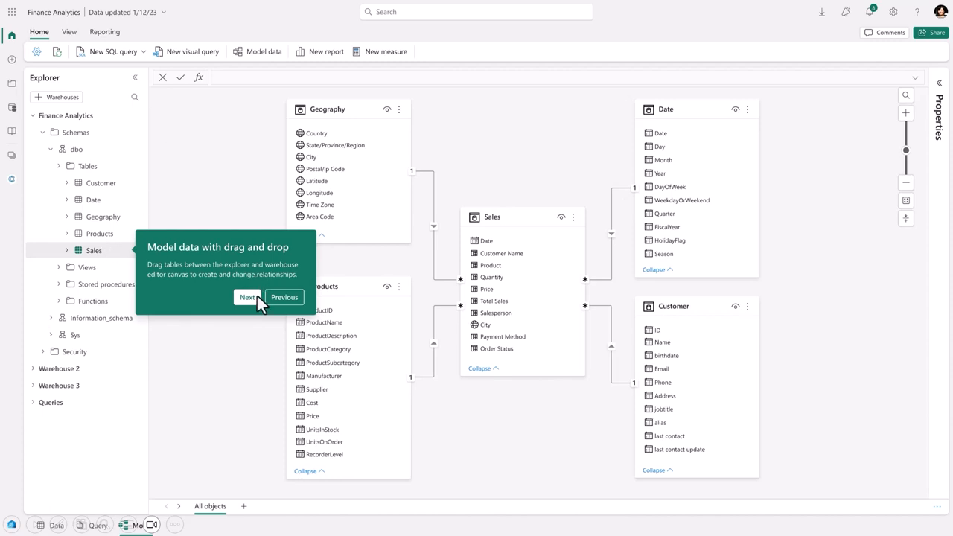
# Turn Server redirection enabled to On and update the Finance Analytics warehouse to Fabric
pyautogui.click(248, 297)
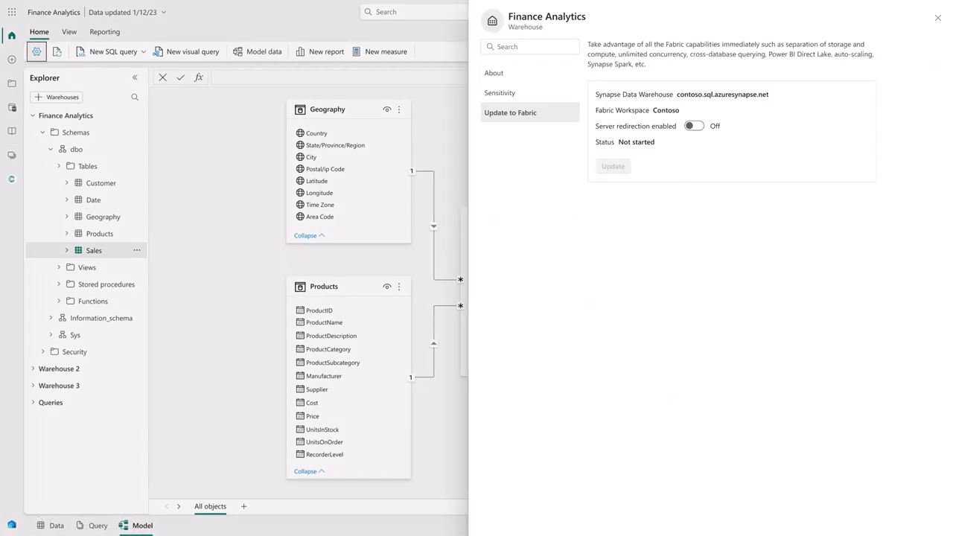
pyautogui.moveTo(650, 153)
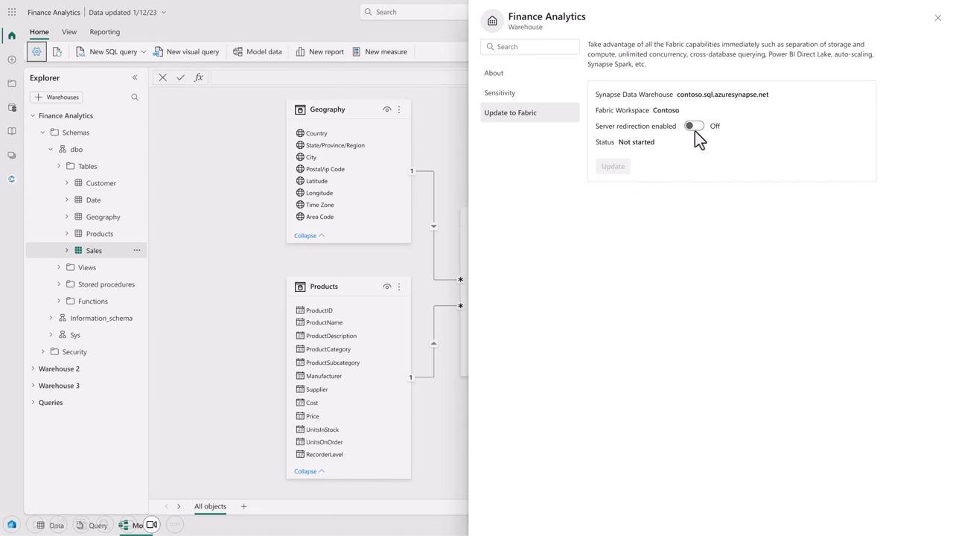
pyautogui.moveTo(732, 141)
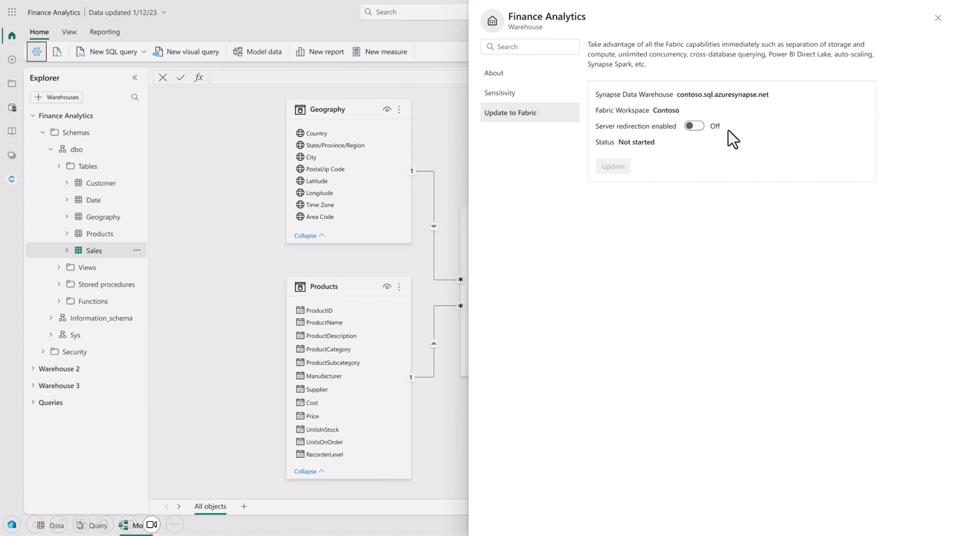
pyautogui.click(692, 125)
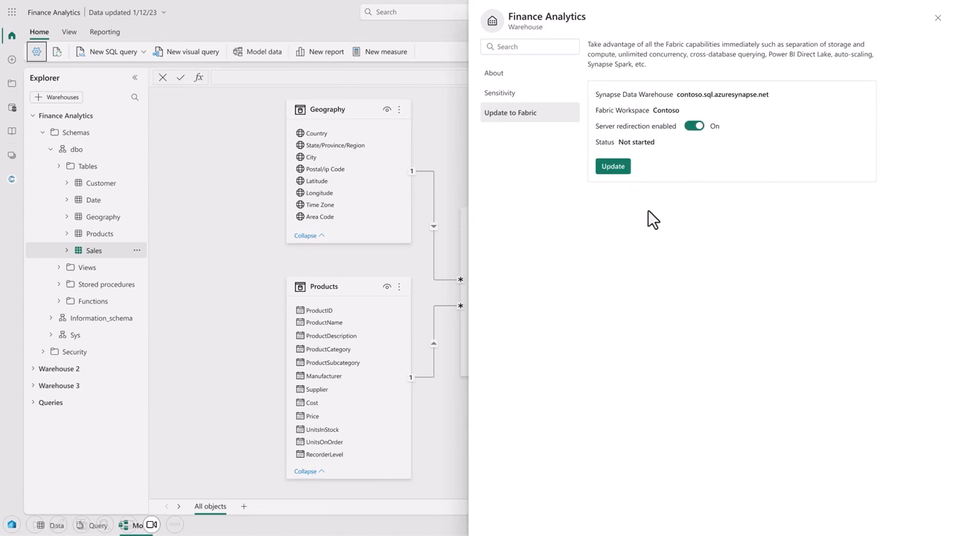
pyautogui.click(612, 166)
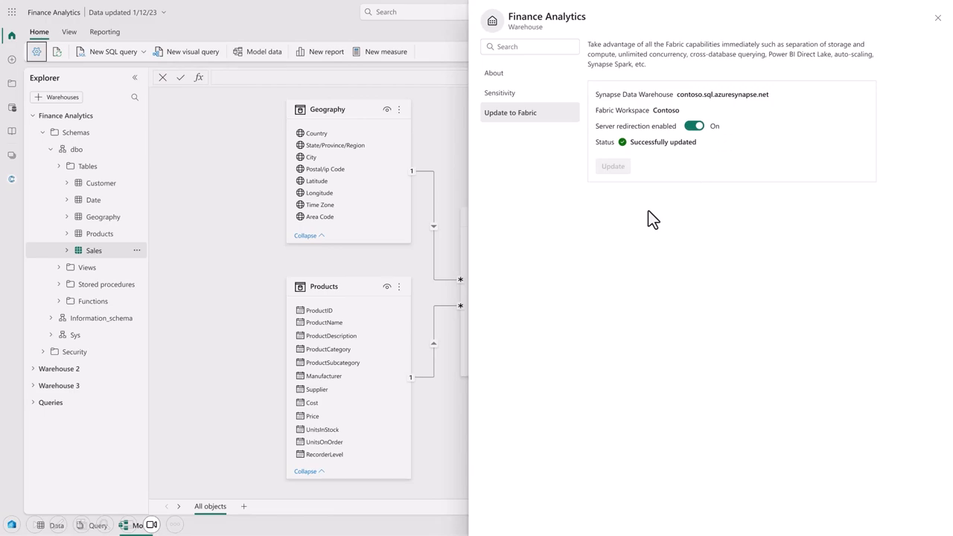